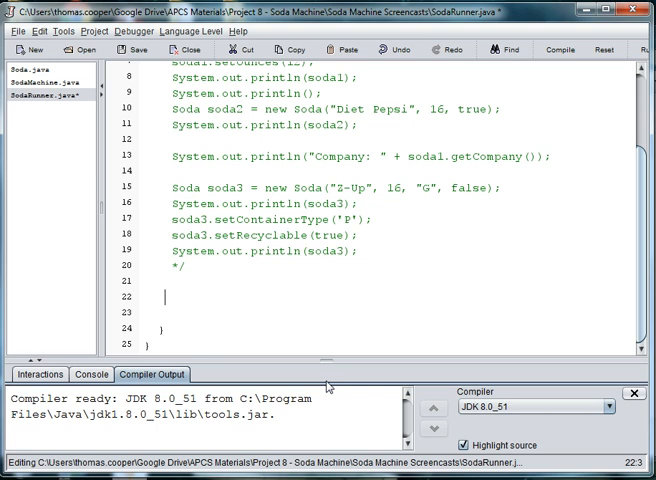
Declare Scanner reader = new Scanner(System.in); in SodaRunner's main method
text(Scanner)
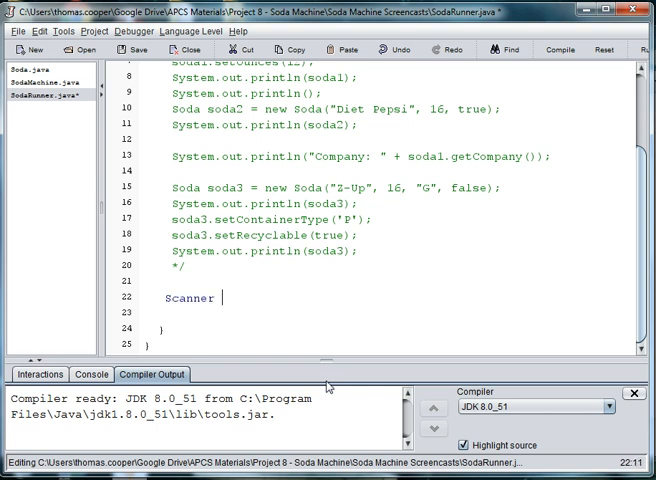
text(reader = new)
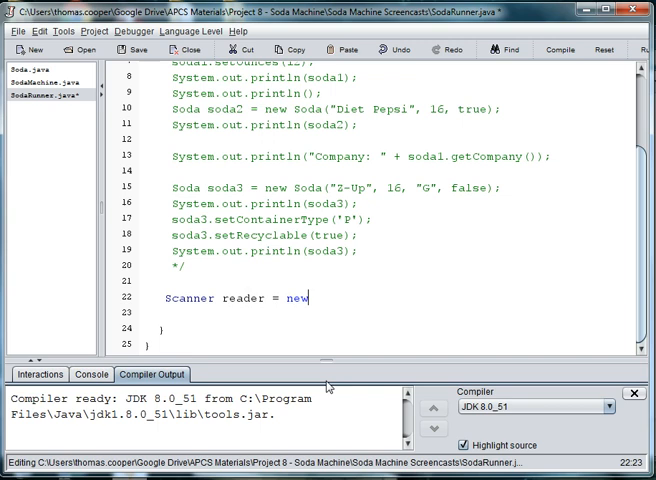
text(Scann)
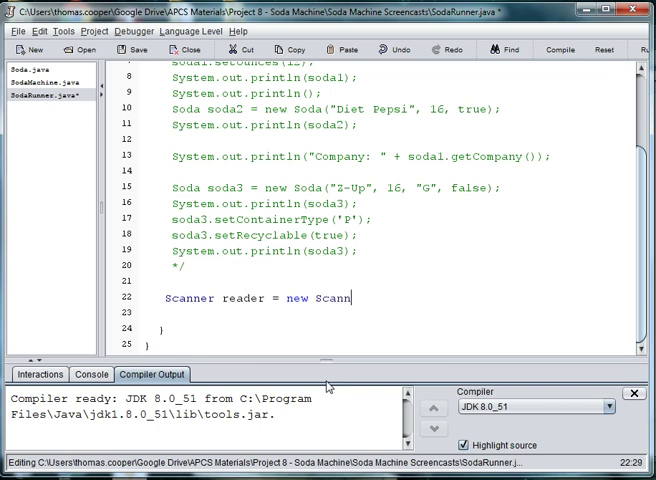
text(er(S)
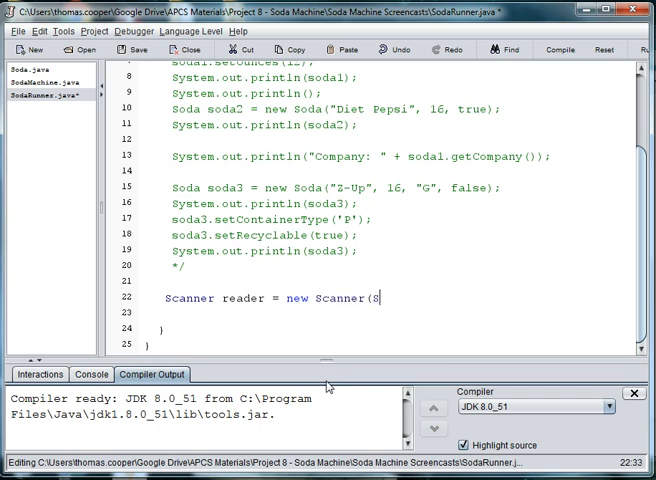
text(ystem.in);)
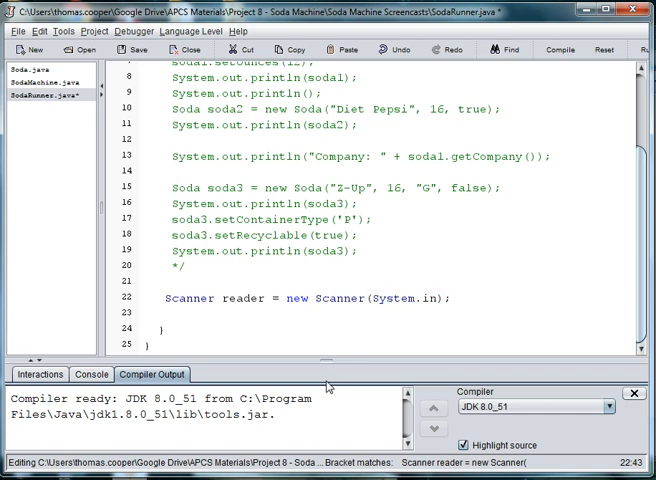
Add import java.util.Scanner; at the top of SodaRunner.java
scroll(up, 3)
text(import jav)
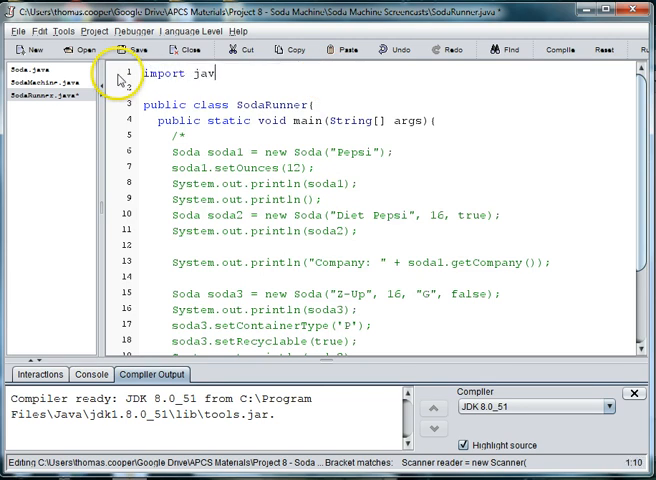
text(a.util)
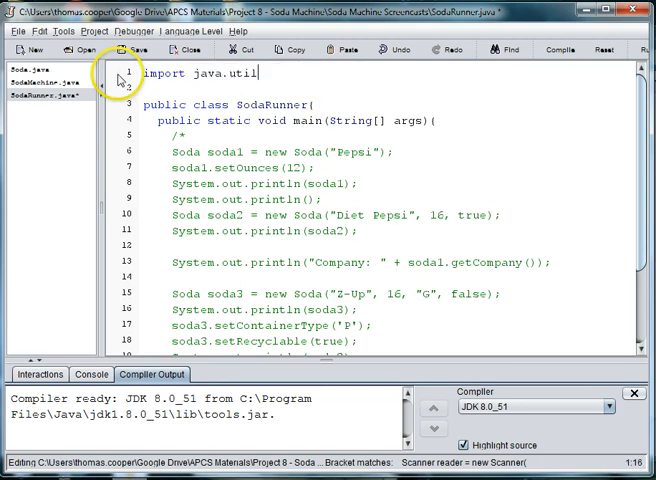
text(.Scanner;)
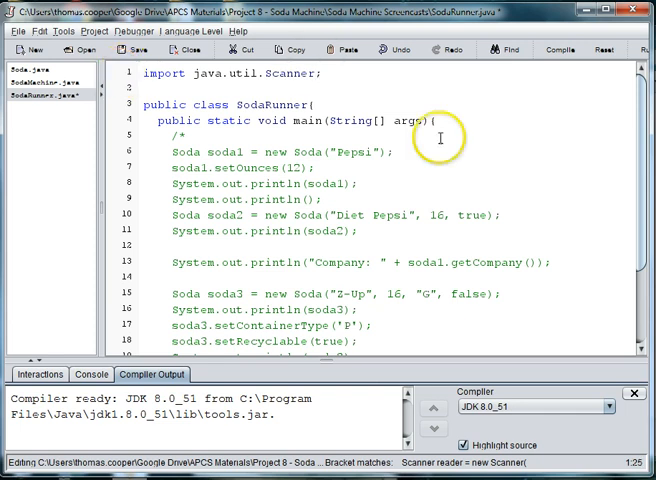
scroll(down, 3)
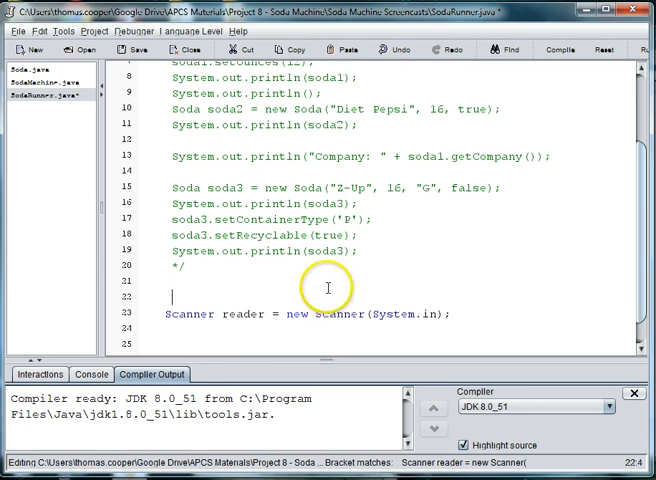
Add an //instance of scanner comment above the Scanner line and start a second comment
text(//in)
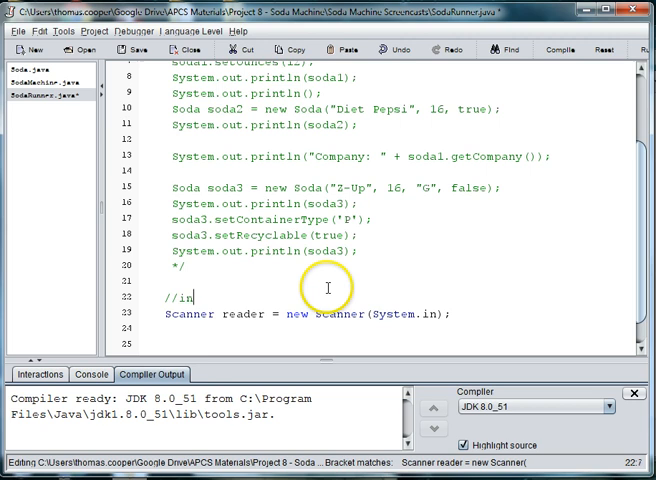
text(stance of canner)
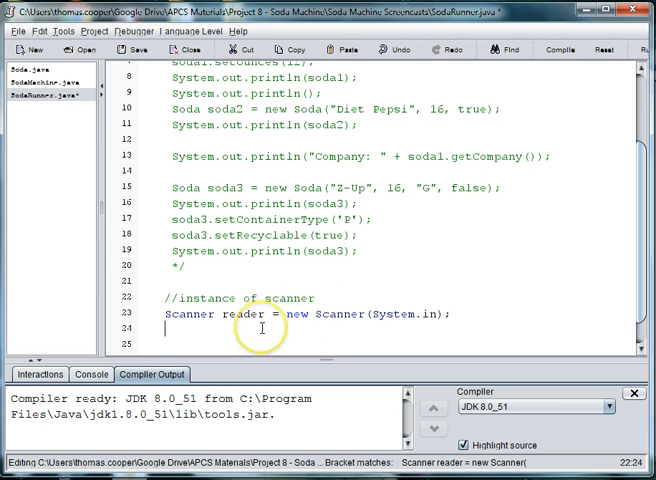
text(//instance of soda machine)
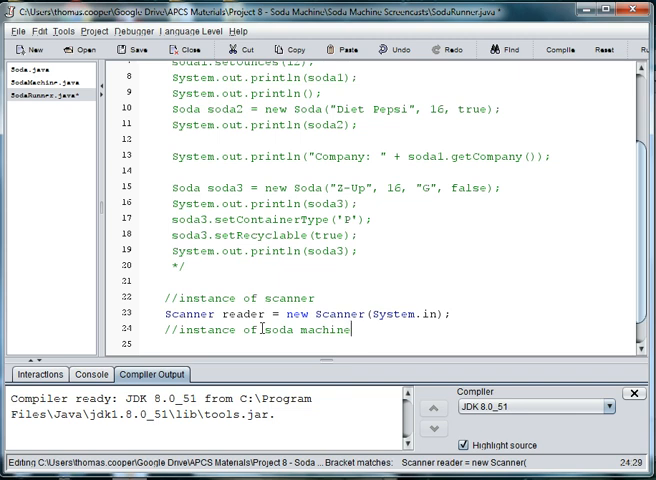
Write SodaMachine machine = new SodaMachine(); under the soda machine comment
text(S)
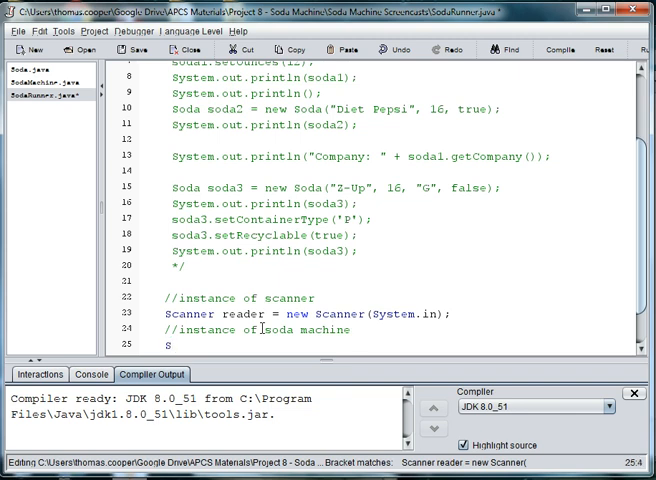
text(odaMachine m)
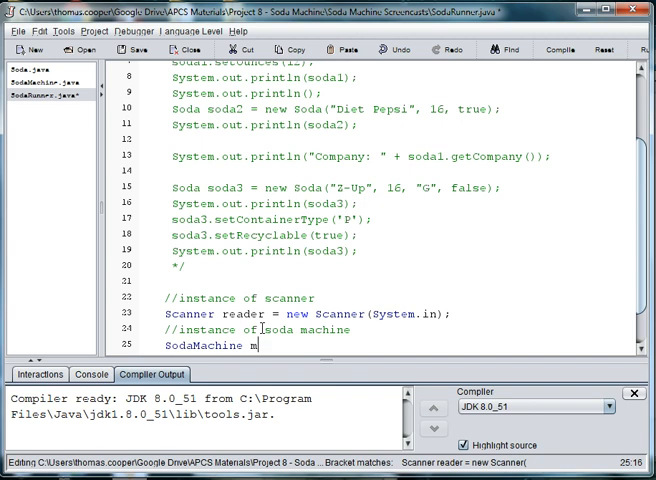
text(achine)
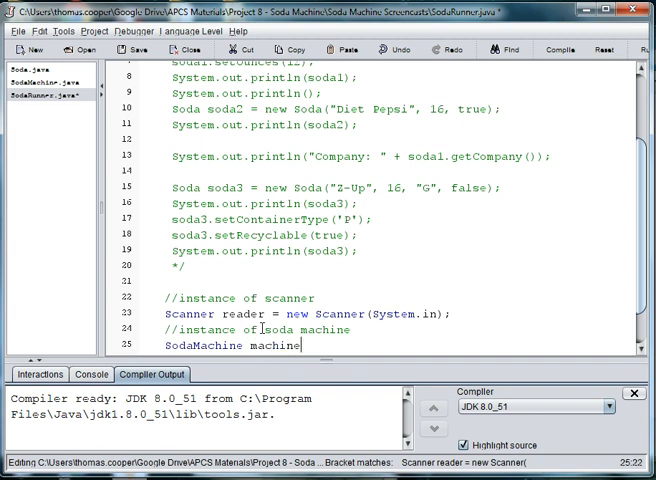
text(=)
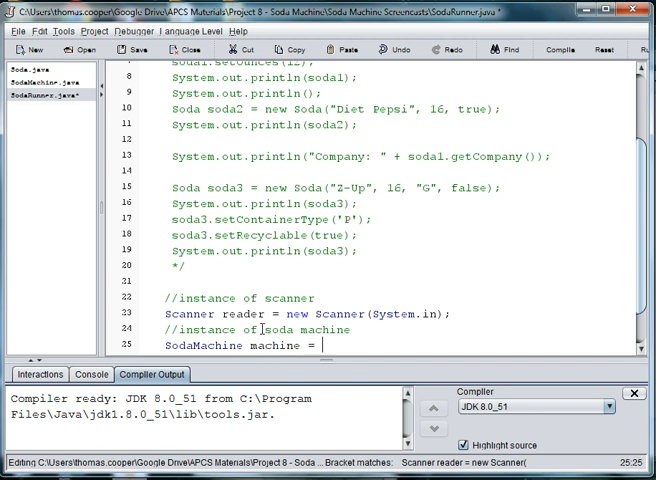
text(new)
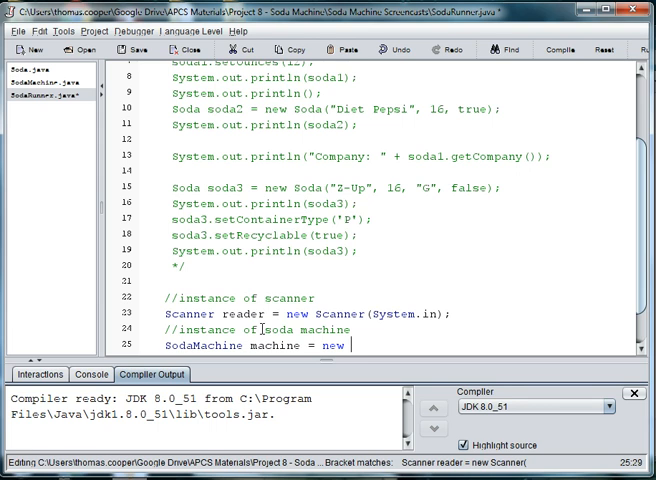
text(SodaMachin)
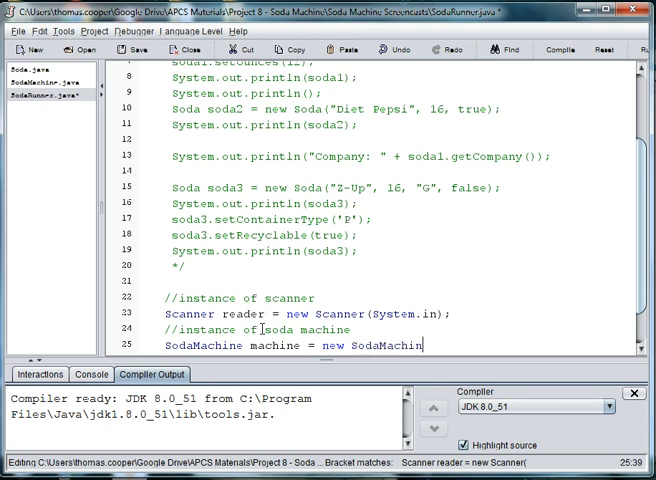
text(e();)
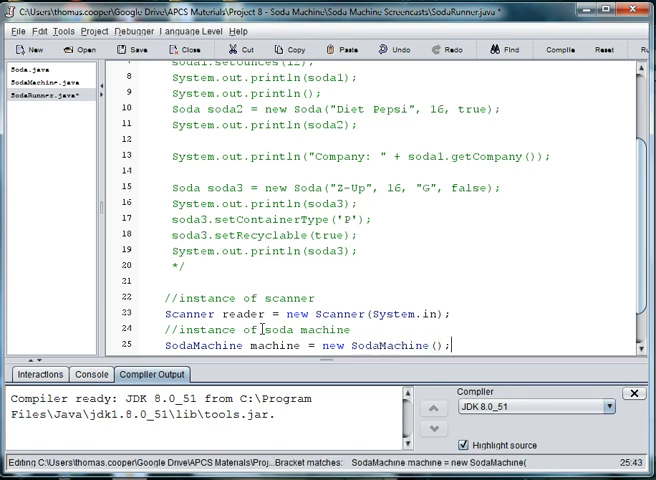
scroll(down, 3)
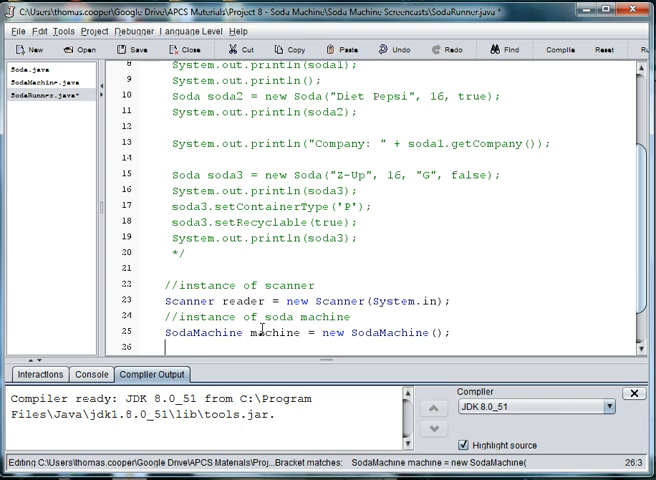
scroll(down, 3)
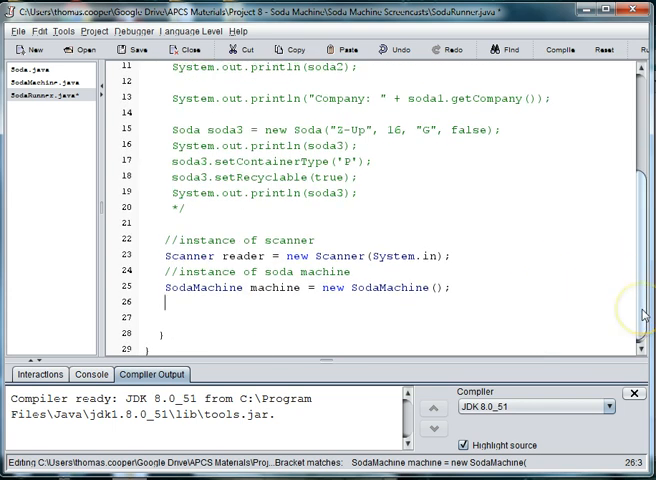
Add a //stock machine comment on a new line in main
text(/)
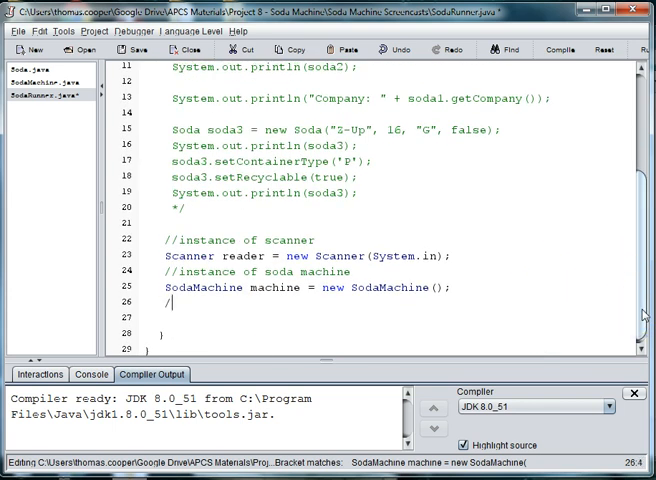
text(sto)
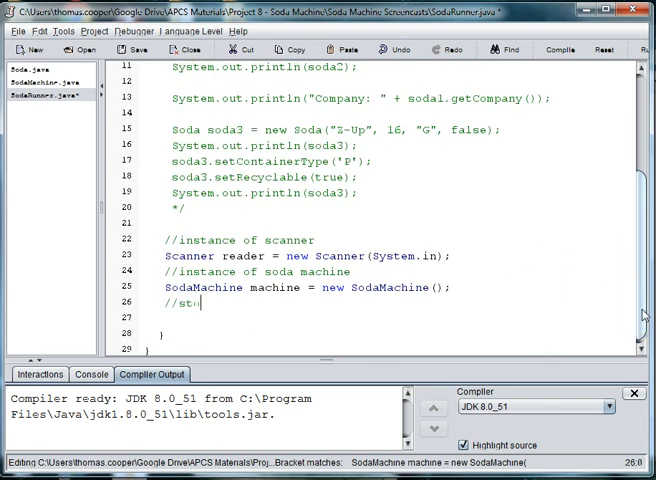
text(ock machine)
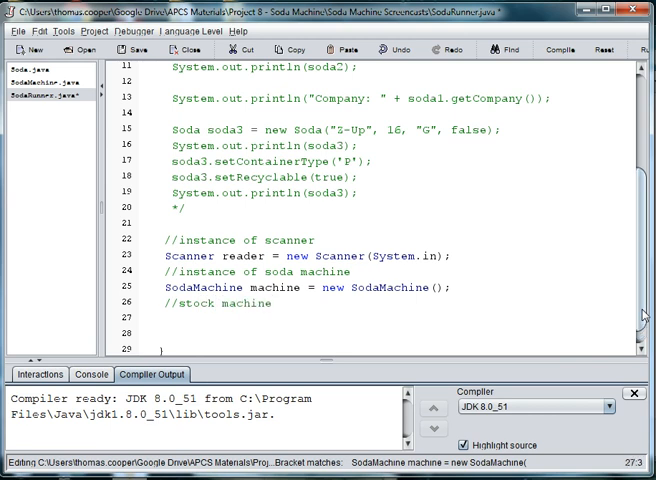
click(164, 318)
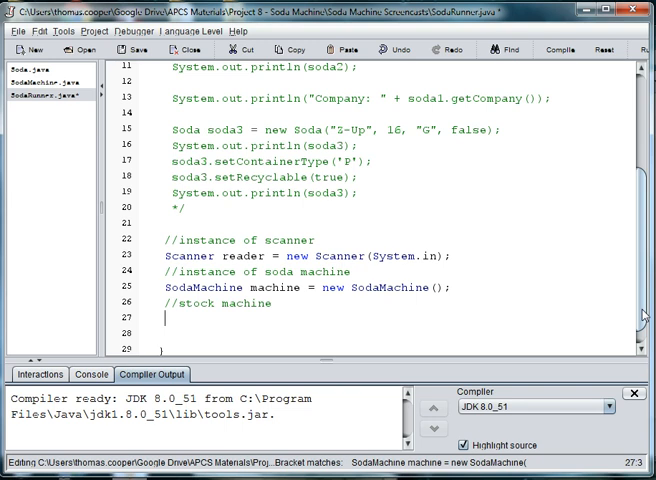
Call machine.stockSodaMachine(); below the stock machine comment
text(machine.)
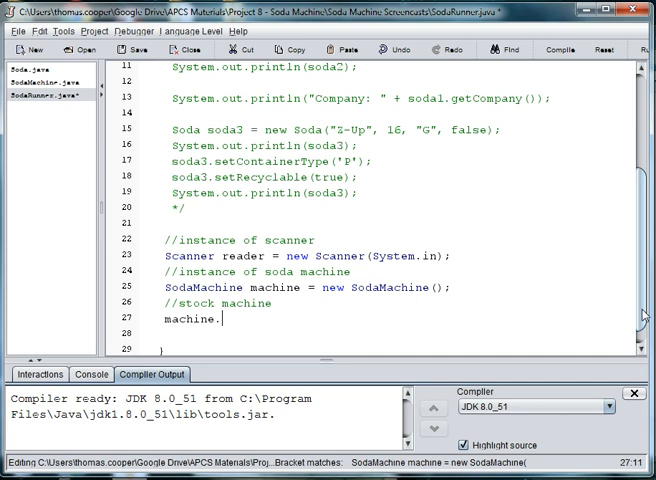
text(sot)
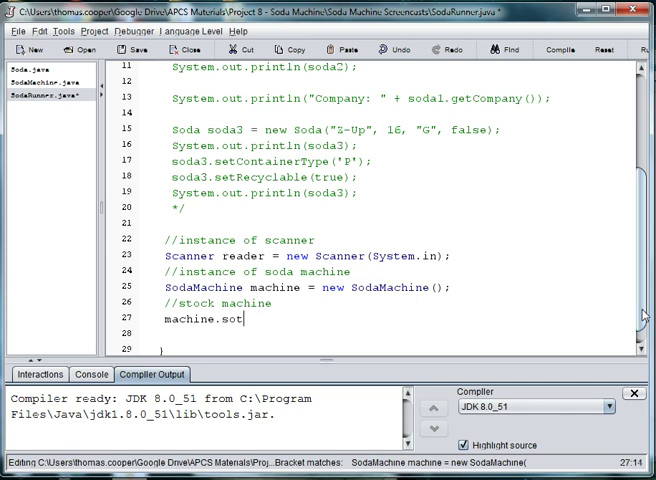
text(ckSod)
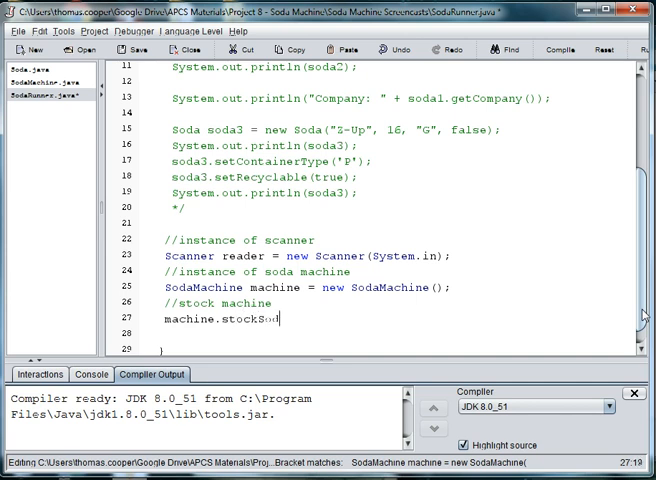
text(aMachine();)
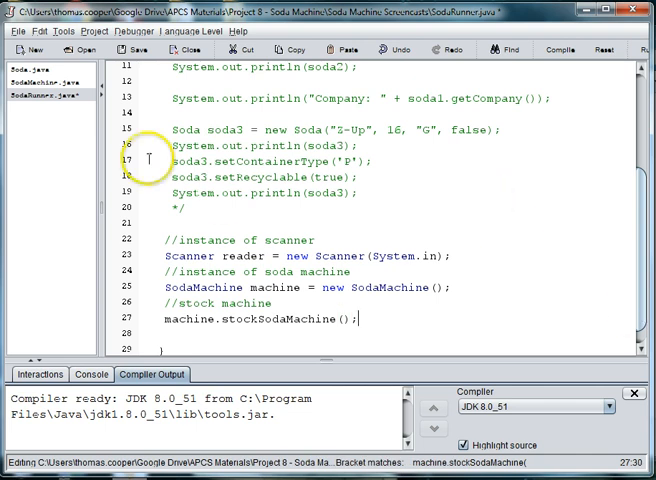
Check the stockSodaMachine method in SodaMachine.java, then return to SodaRunner
click(32, 84)
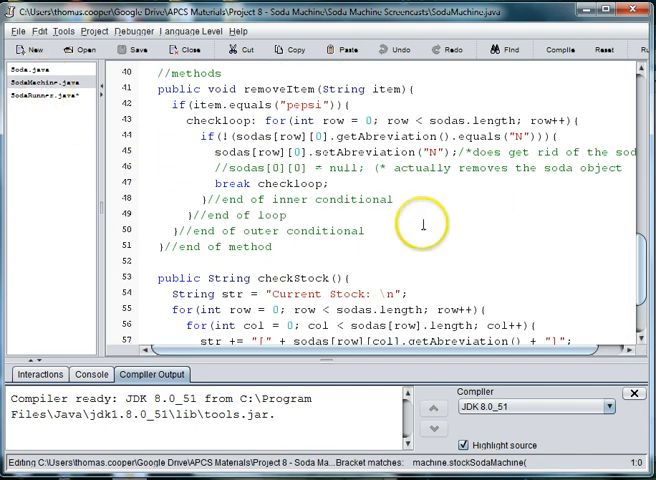
scroll(up, 3)
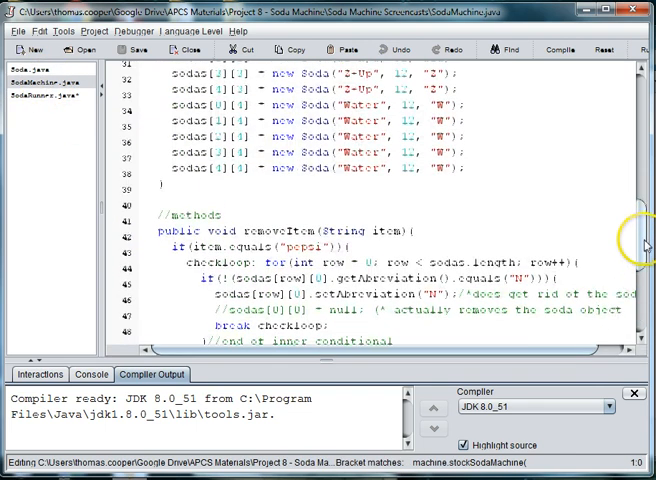
scroll(up, 3)
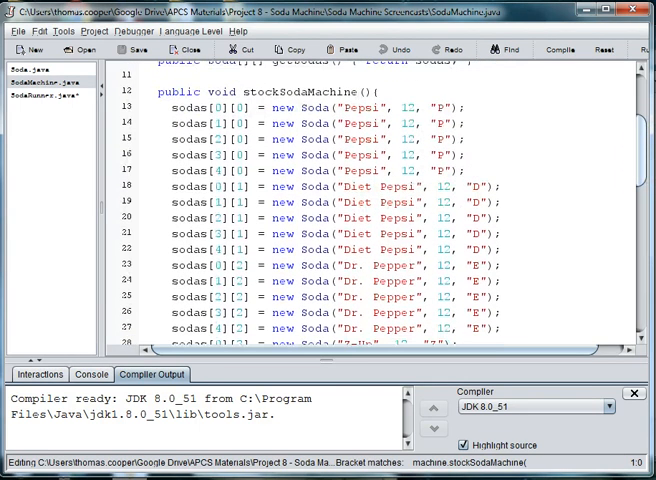
double_click(296, 92)
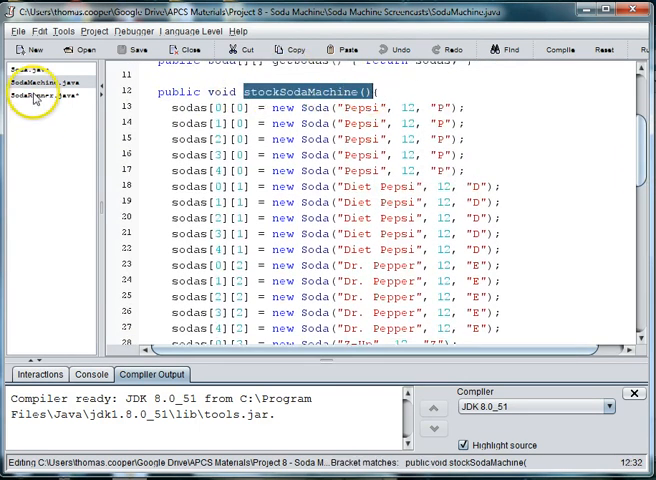
click(36, 92)
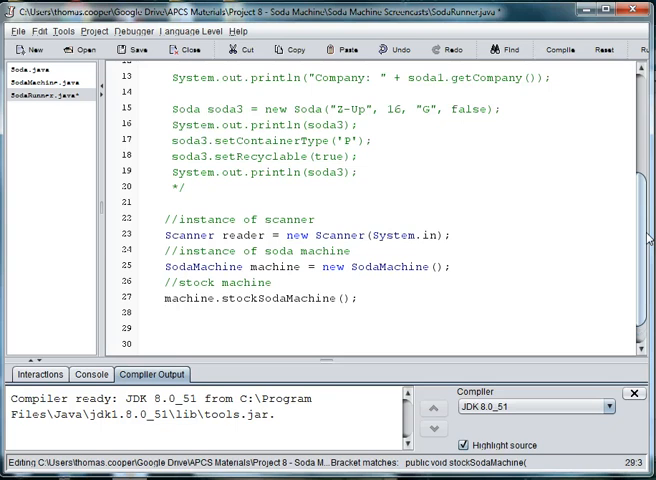
Add a //welcome message to user comment and a println starting "Welcome to" announcing today's sodas
text(y)
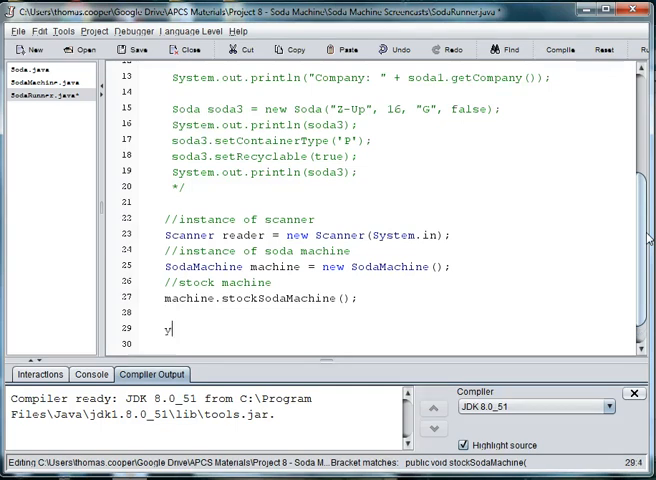
text(//wc)
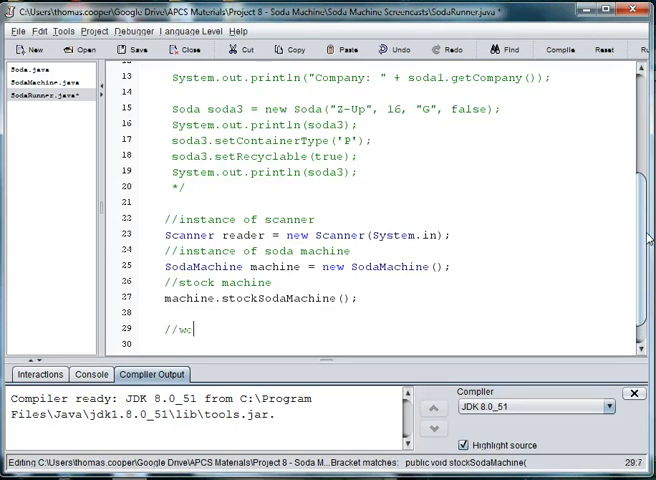
text(elcome message to)
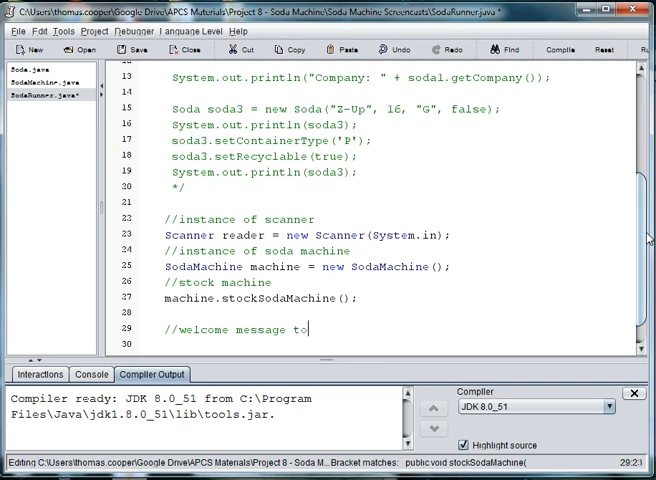
text(user)
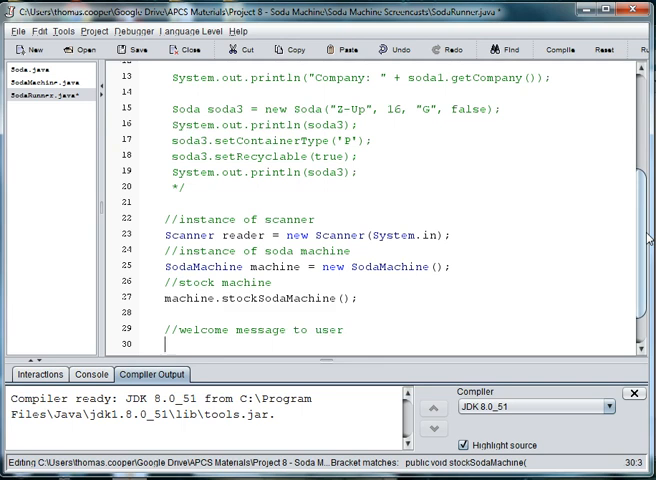
text(System.outprintln(")
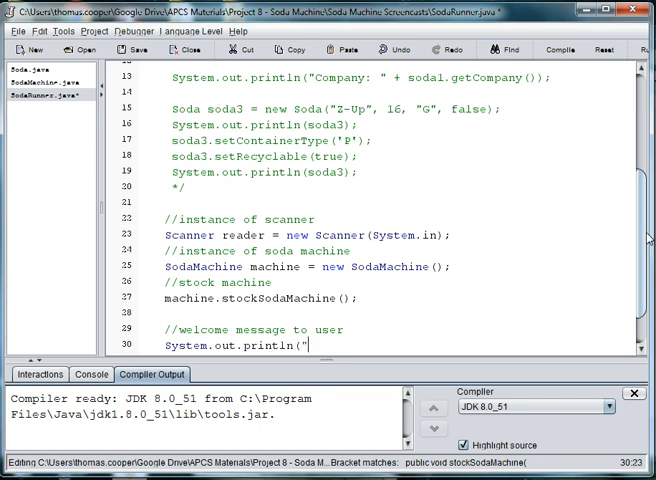
text(Welcome to)
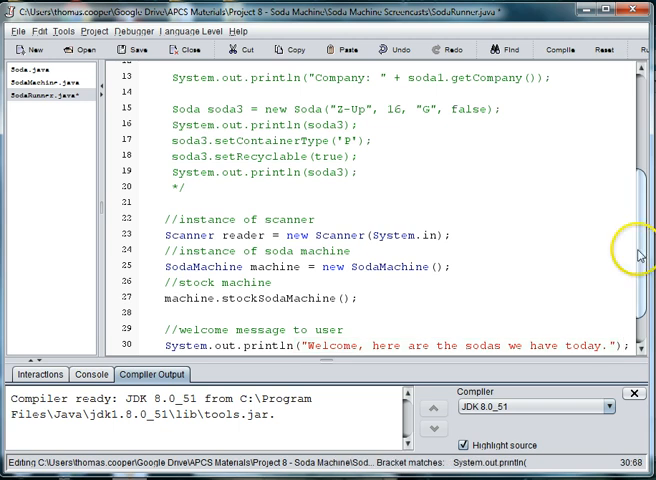
scroll(down, 3)
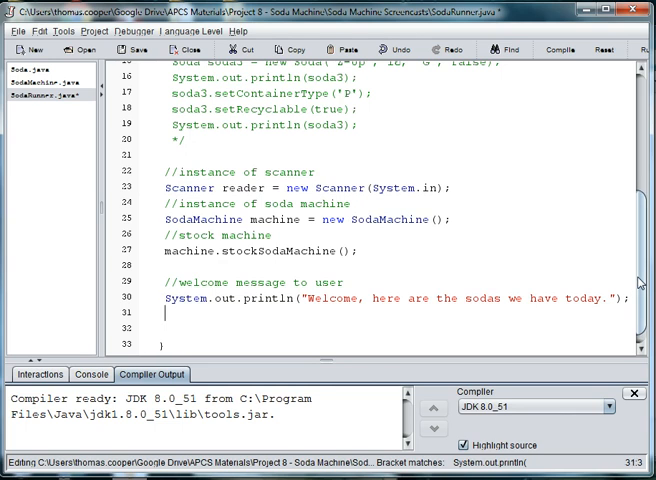
Add a //print stock for the user comment and System.out.println(machine.checkStock());
text(//print stock t)
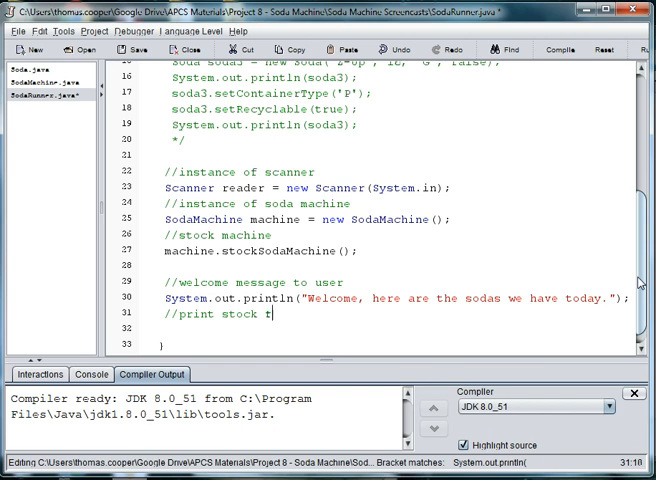
text(or the user)
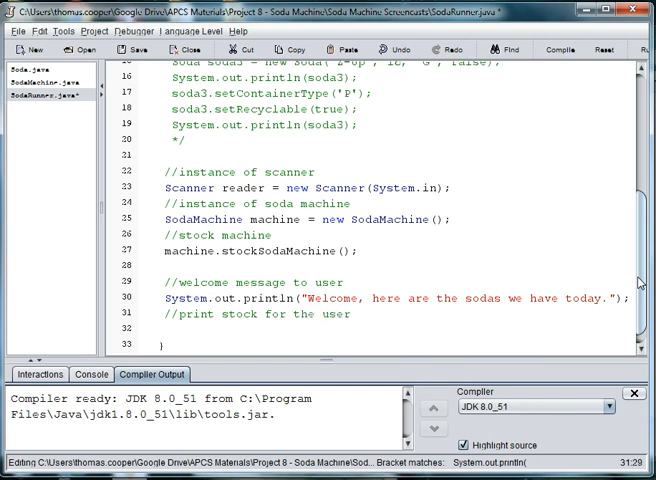
text(S)
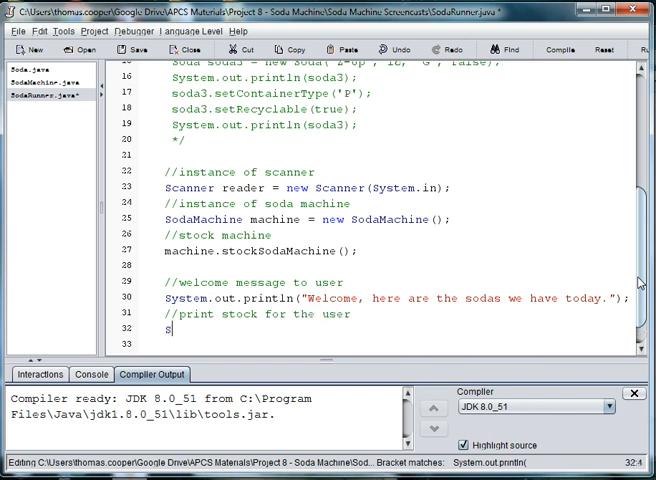
text(ystem.out.pr)
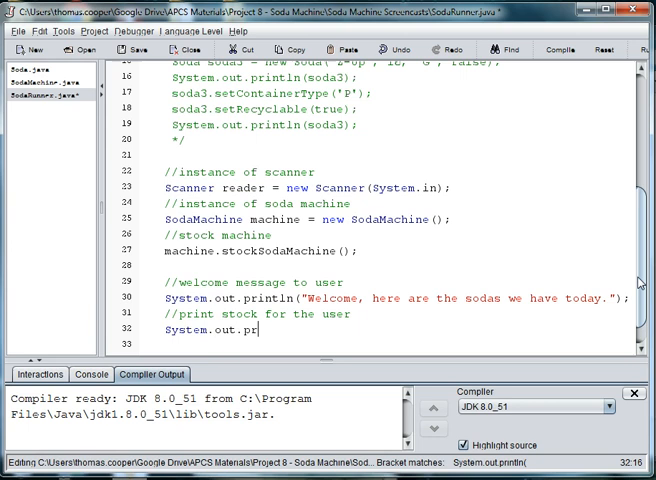
text(int)
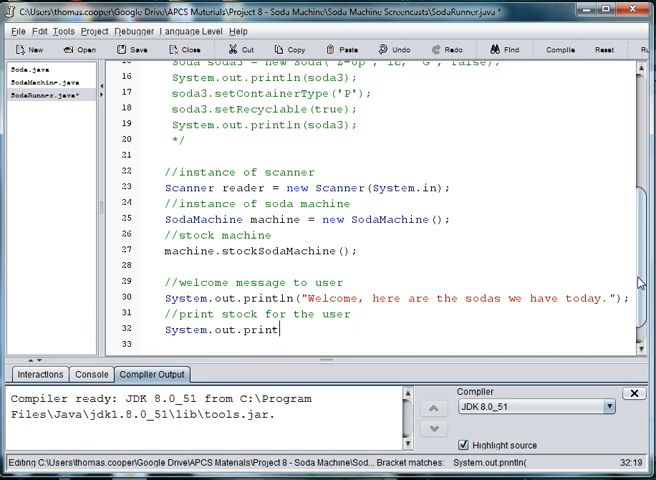
text((ma)
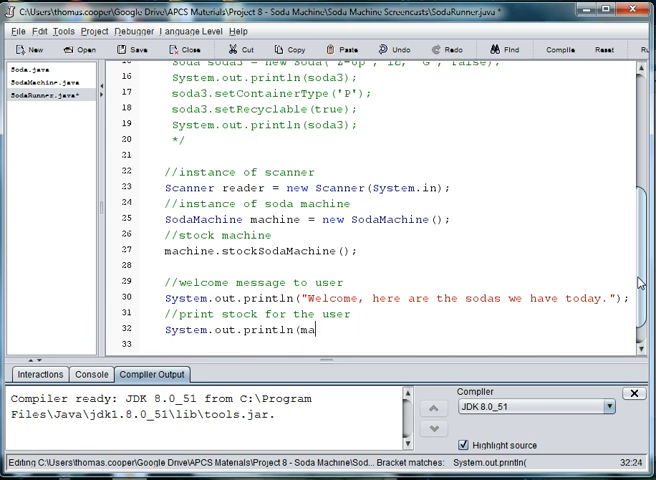
text(chine)
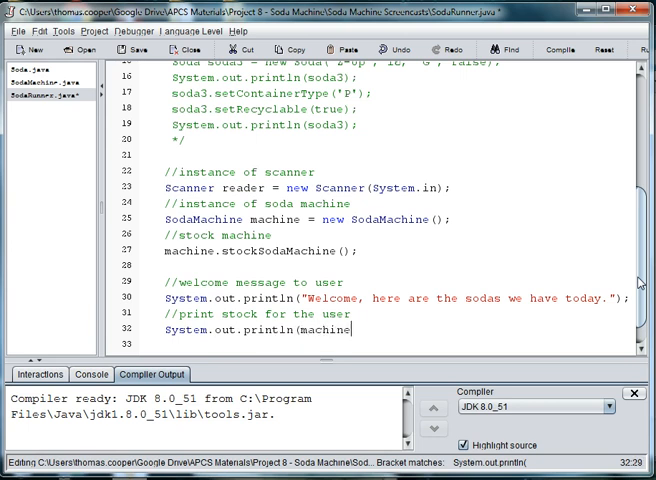
text(.check)
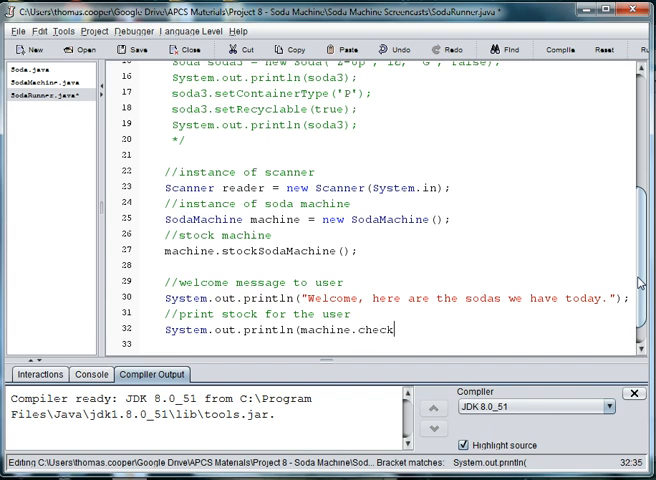
text(Stock())
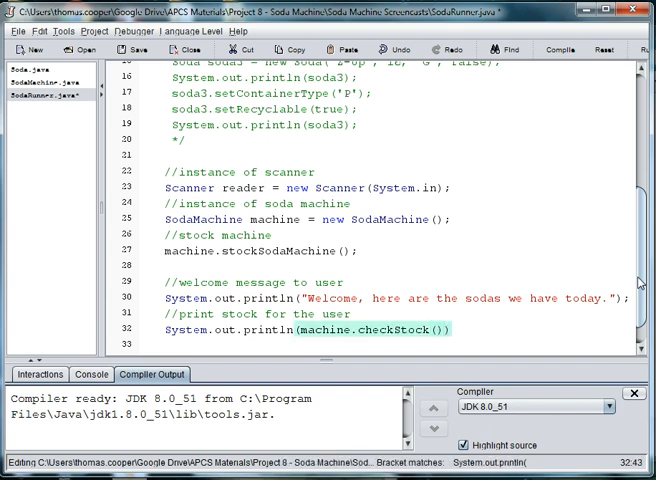
text(;)
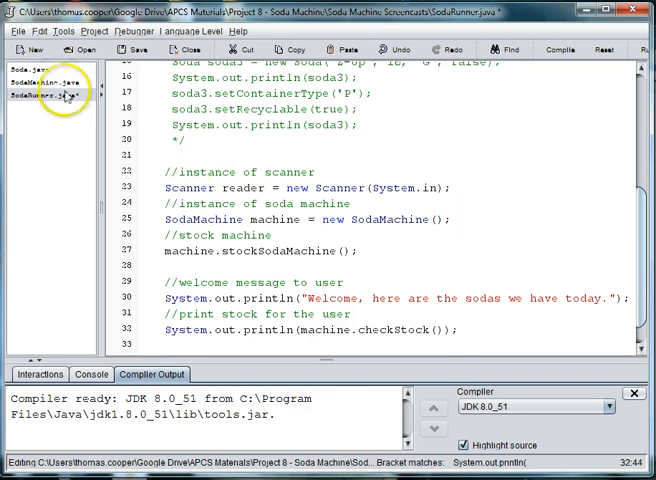
Review the checkStock method in SodaMachine.java and switch back to SodaRunner
click(44, 78)
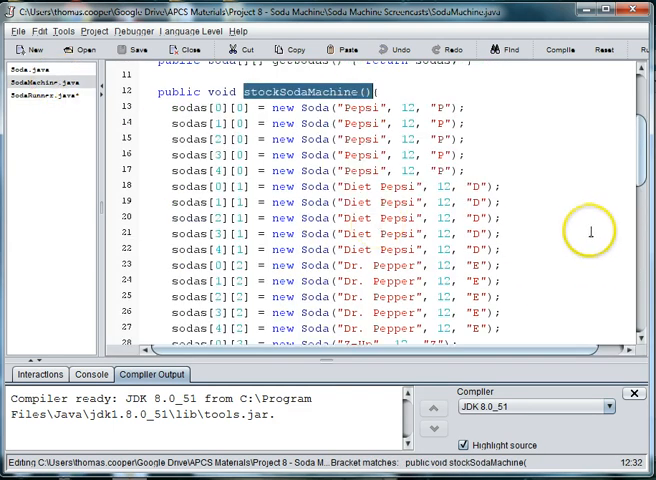
scroll(down, 3)
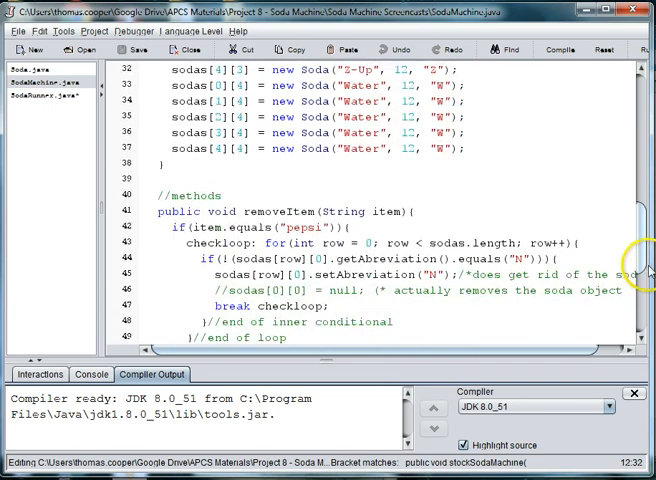
scroll(down, 3)
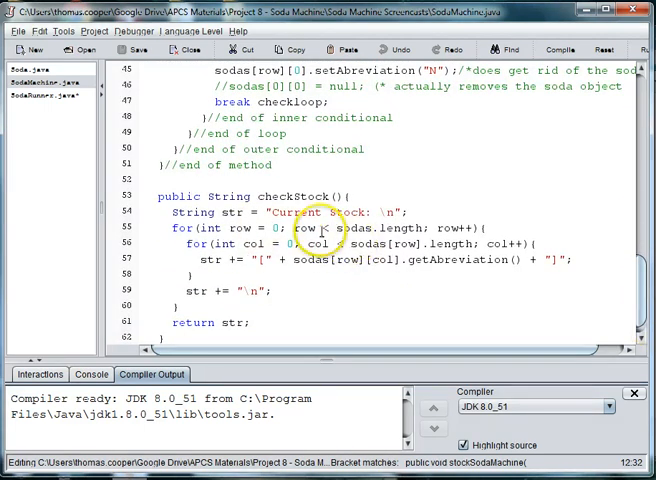
click(36, 84)
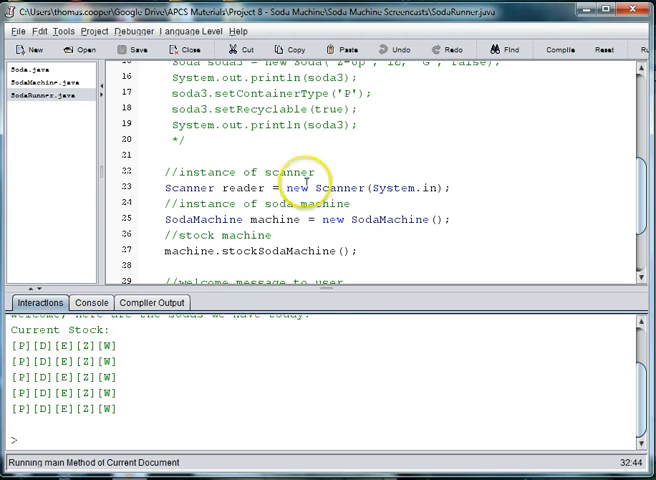
Inspect the stockSodaMachine row assignments in SodaMachine.java, then return to SodaRunner's main
click(40, 80)
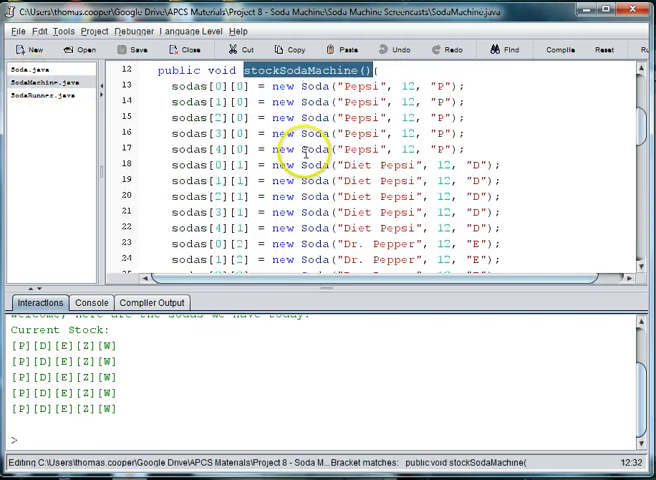
scroll(down, 3)
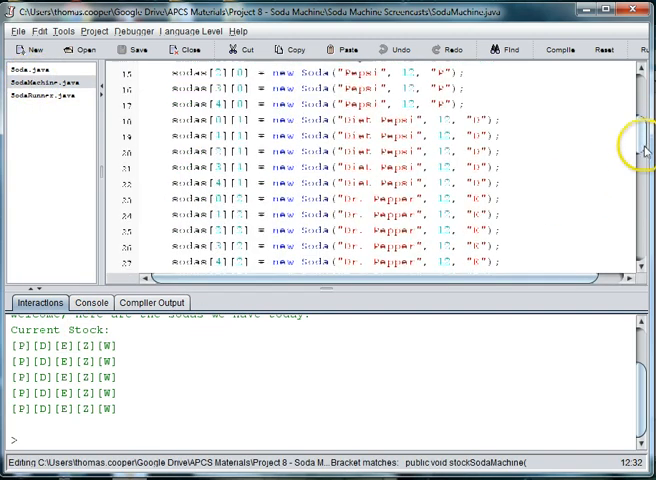
scroll(up, 3)
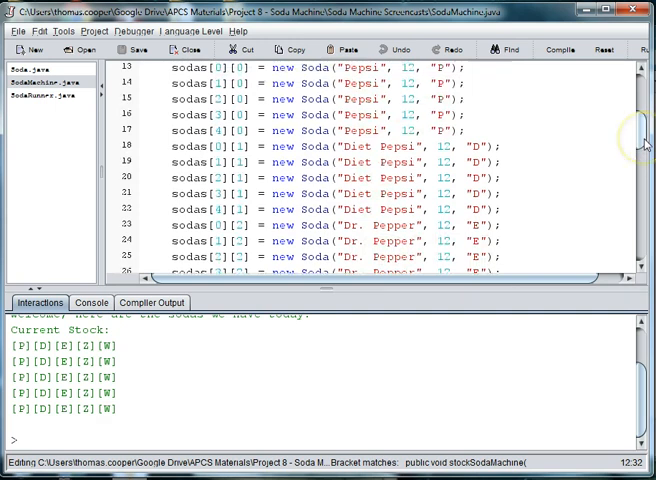
scroll(down, 3)
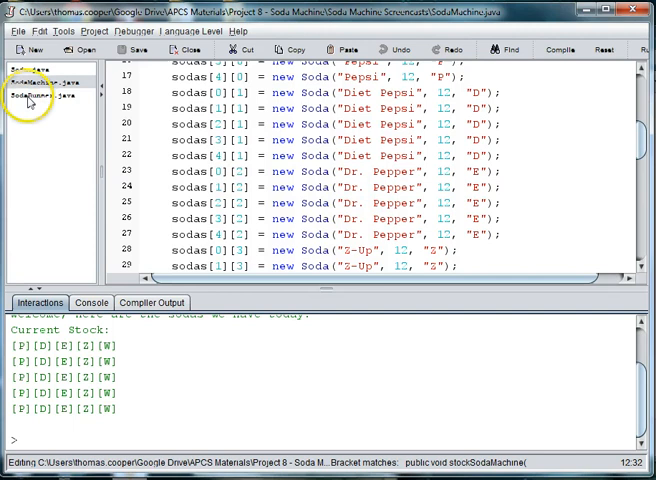
click(36, 94)
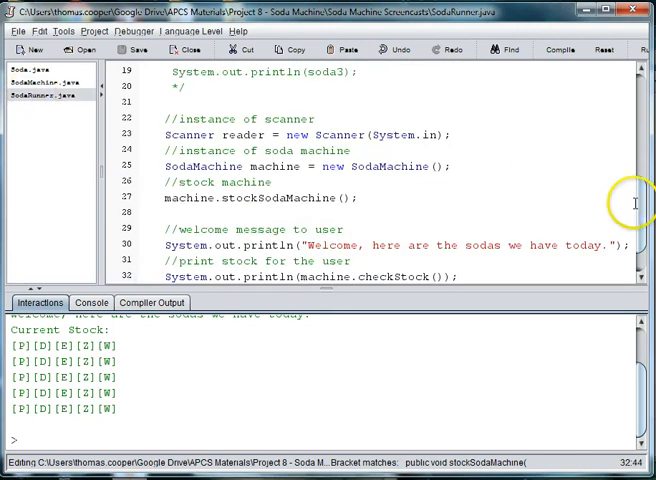
Print the question asking what type of soda the user would like to buy
scroll(down, 3)
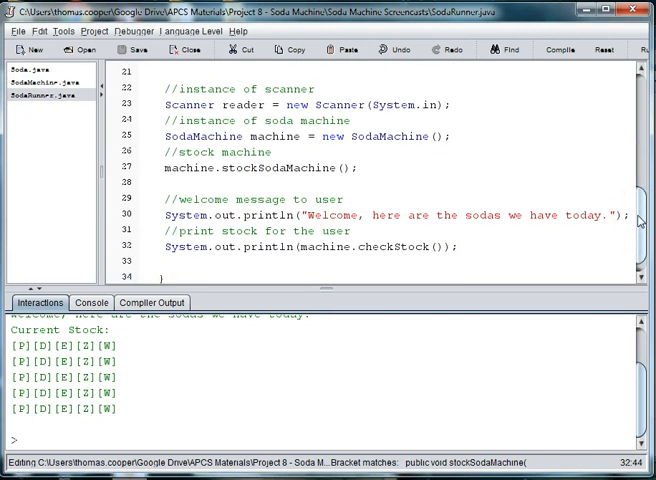
scroll(down, 3)
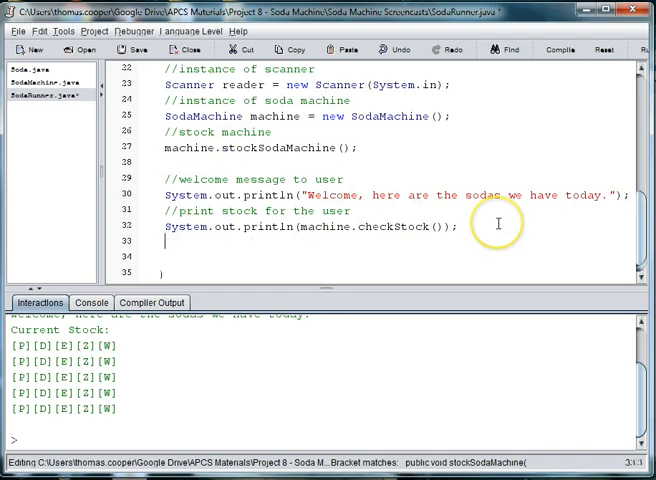
text(System.out.prin)
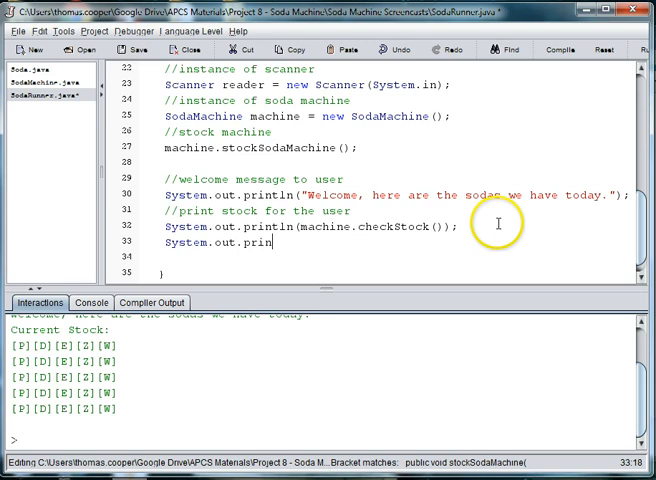
text(ln()
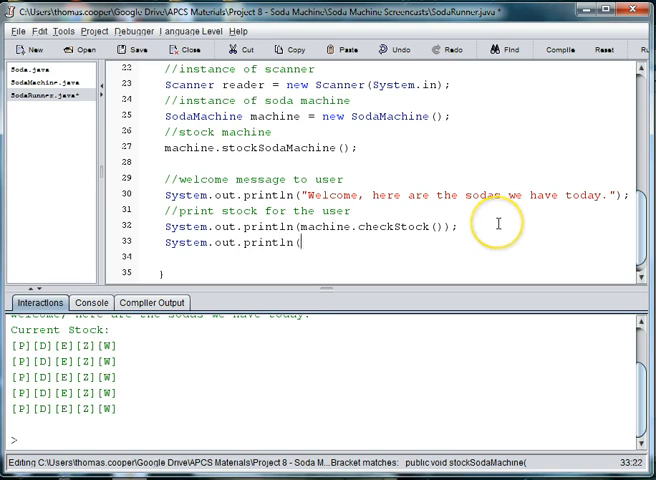
text(")
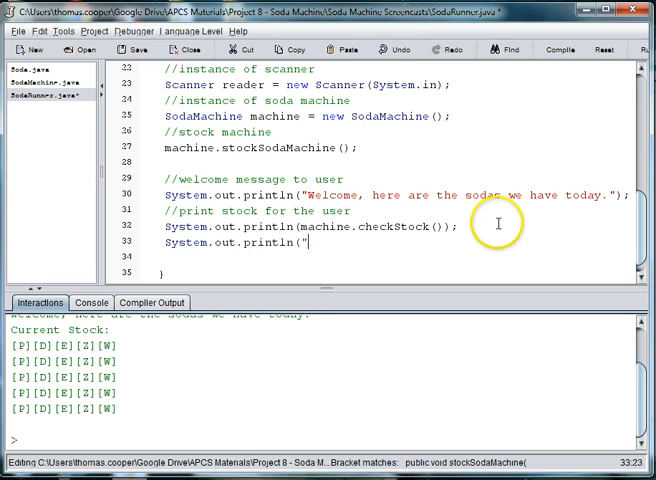
text(What type of soda would)
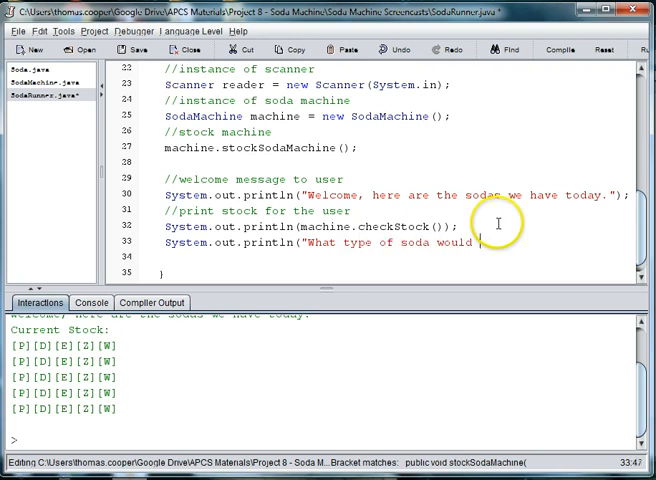
text(you like to buy)
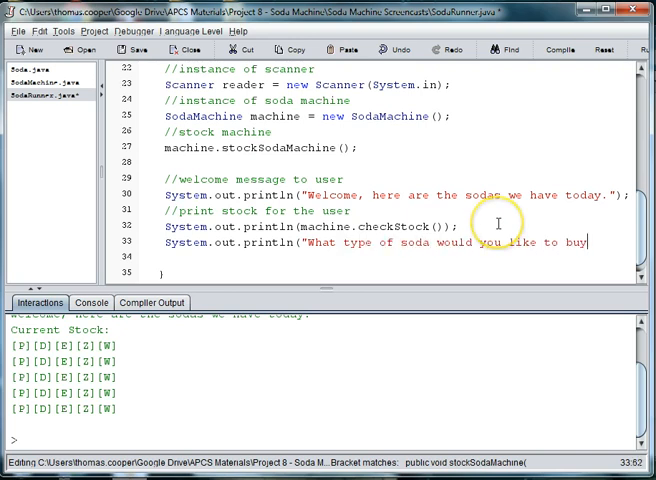
text(?)
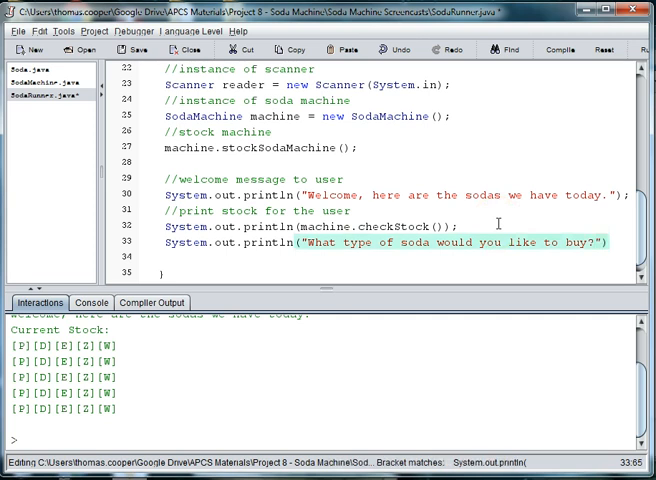
Print an Enter Choice: line first listing [COKE][SPRITE] and WATER
text(System.out.)
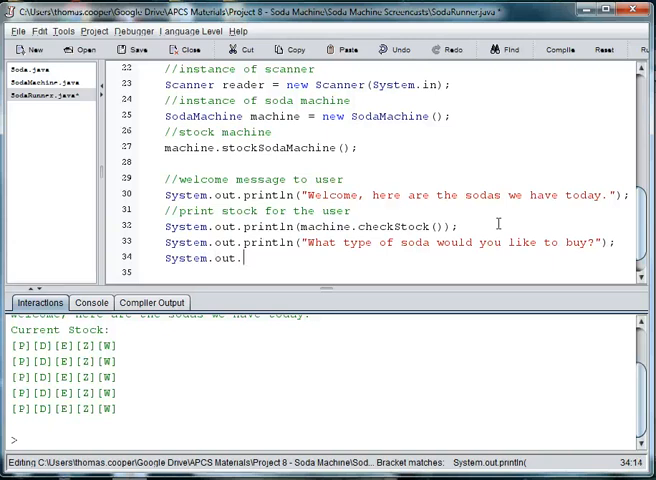
text(pri)
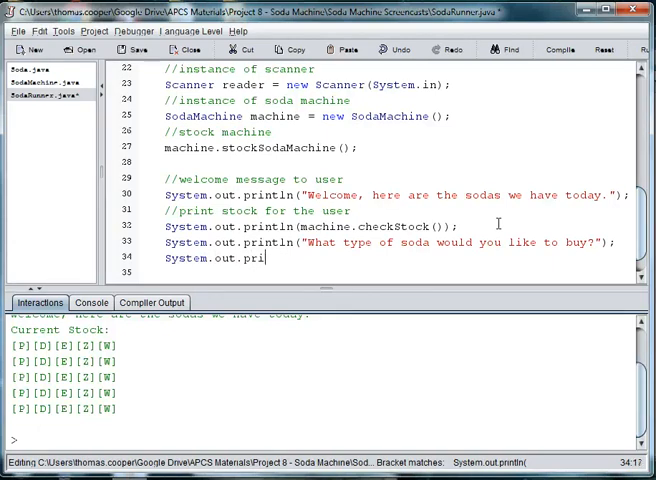
text(ntln(")
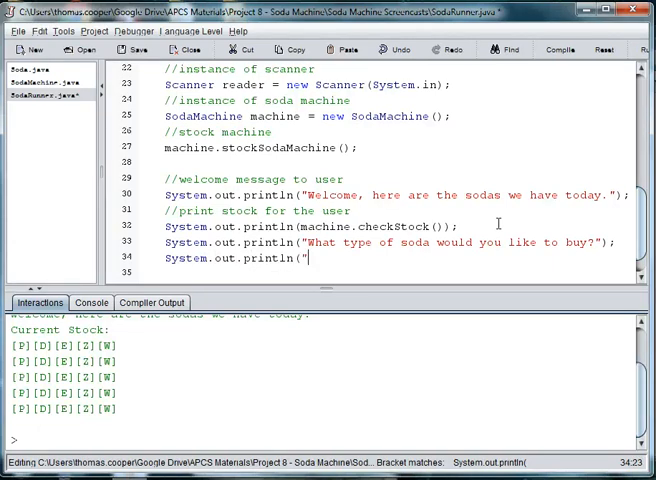
text(Enter)
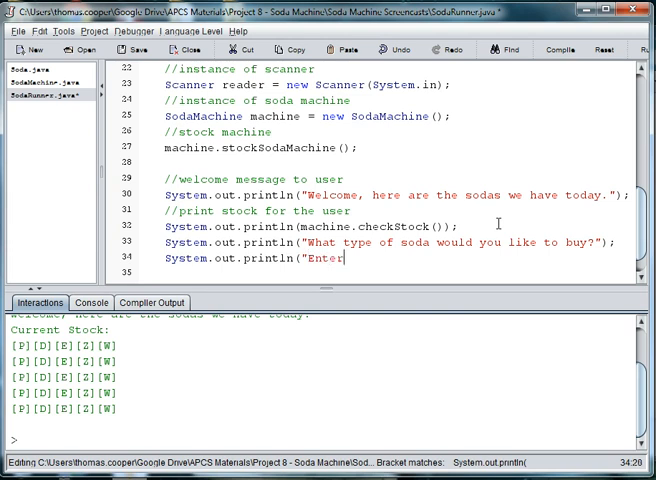
text(Choice:)
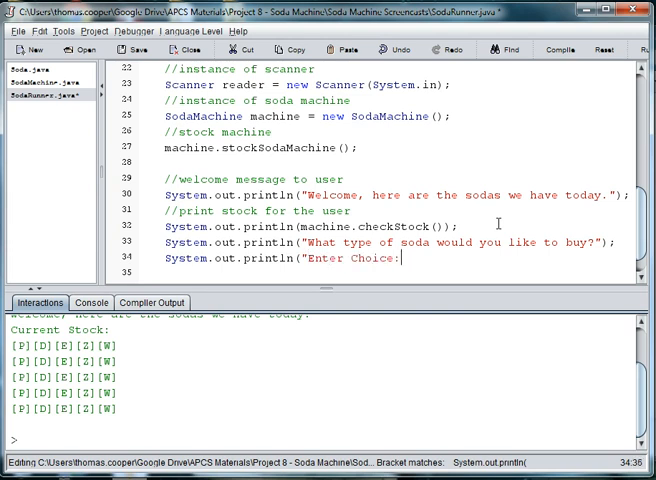
text([COK)
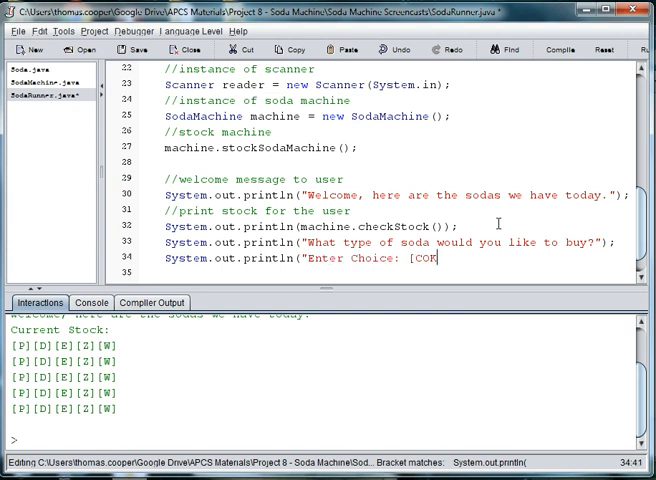
text(KE])
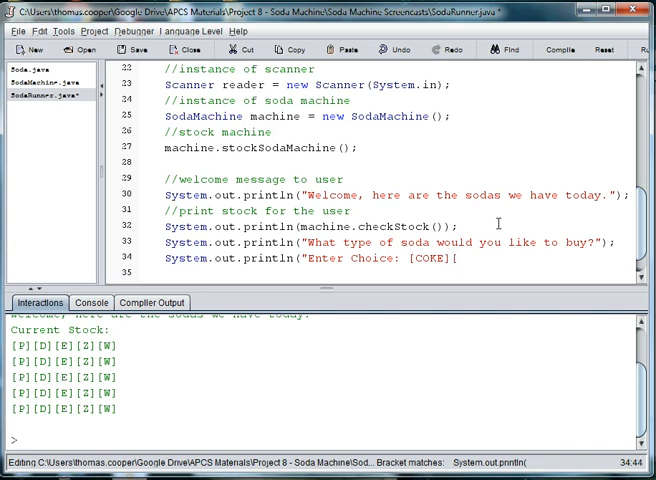
text([SPR)
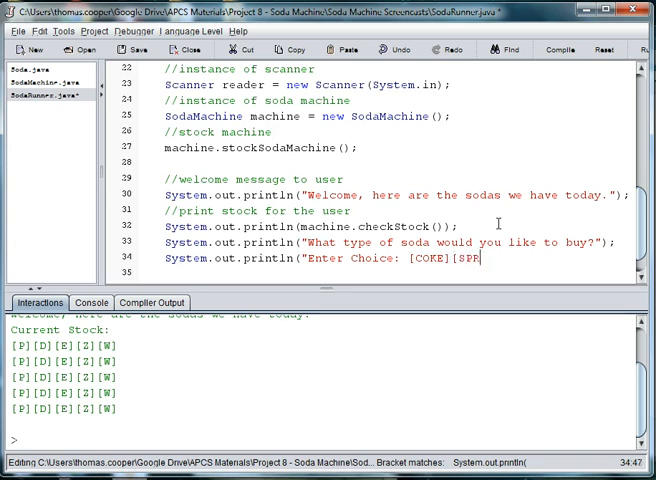
text(ITE][)
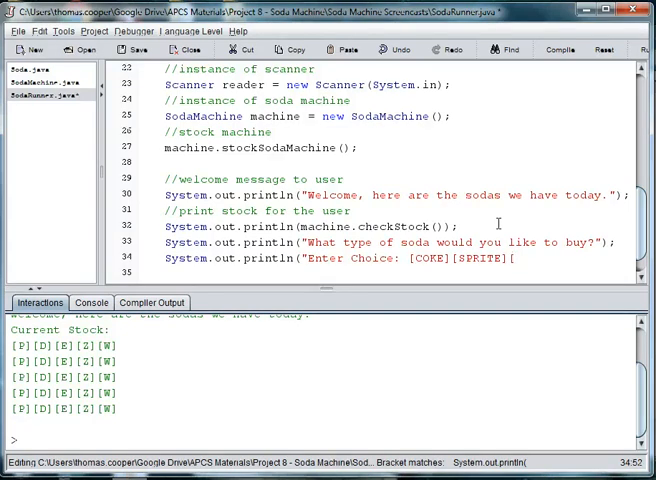
text(WATER)
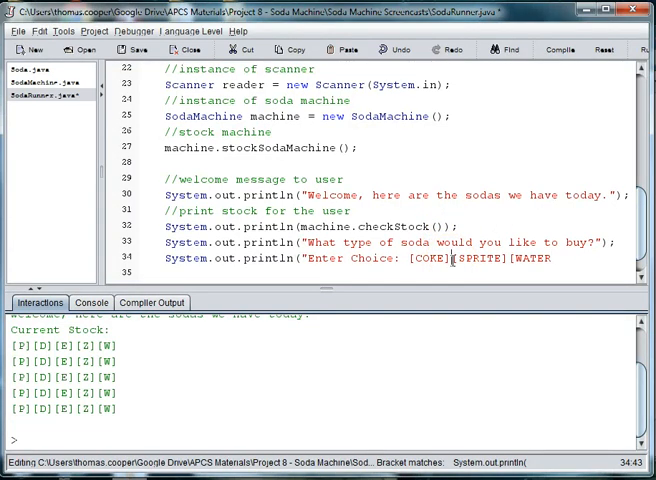
Rewrite the choices to [PEPSI][DIET PEPSI][PEPPER][2-UP][WATER]
double_click(428, 258)
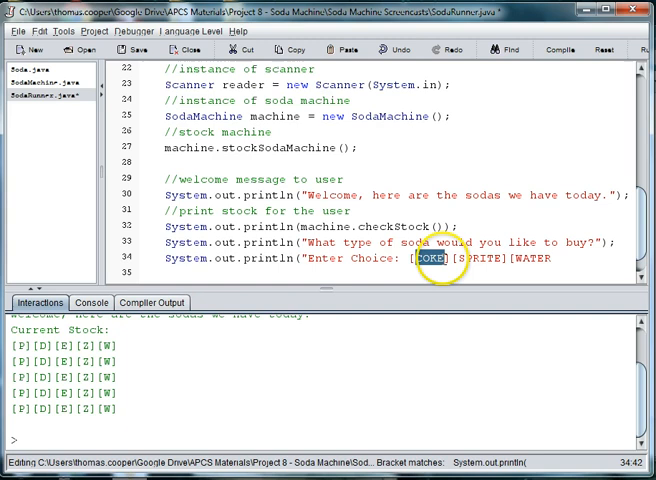
text(PEPSI)
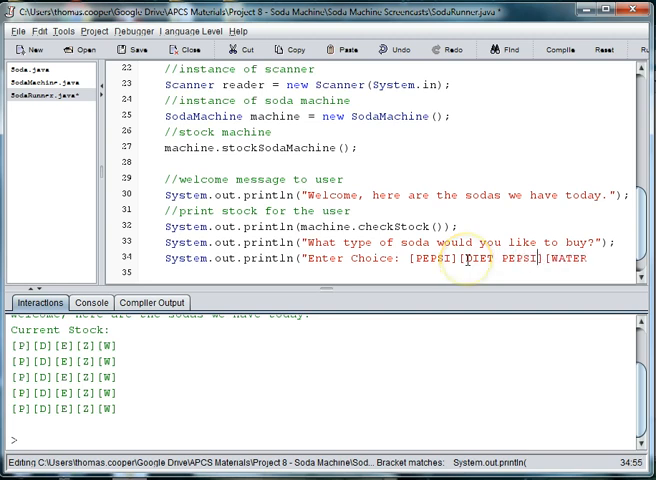
double_click(568, 258)
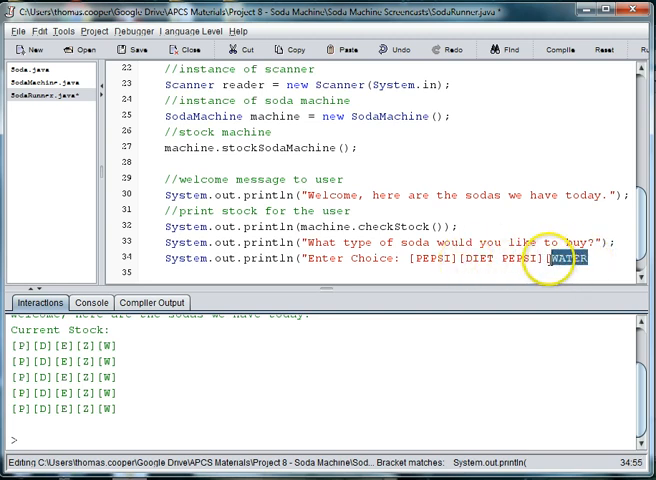
text([DR.PEP)
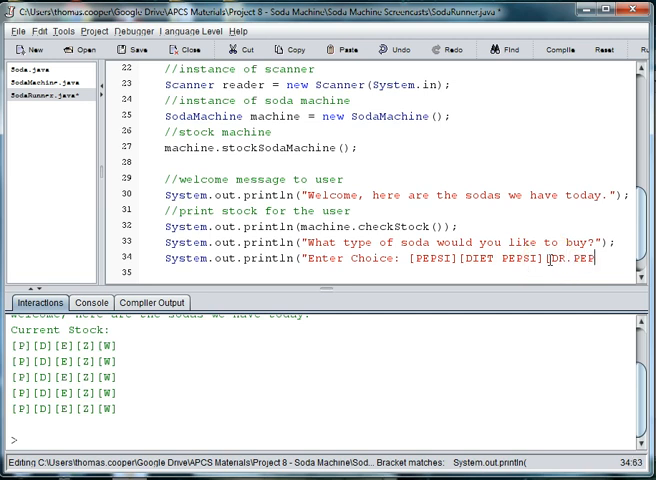
key(BackSpace)
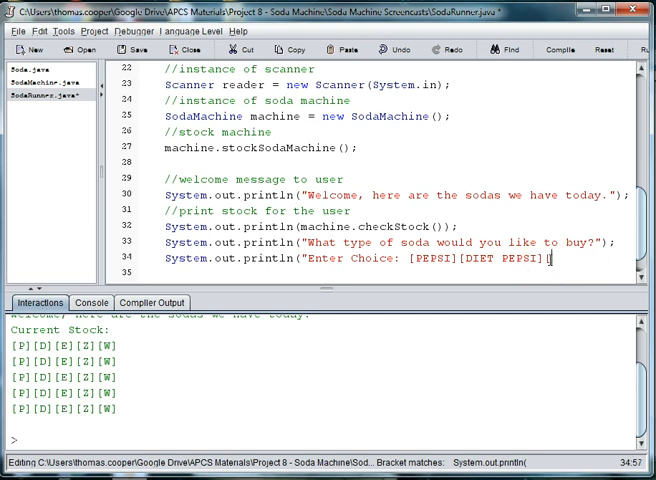
text([PEPPER)
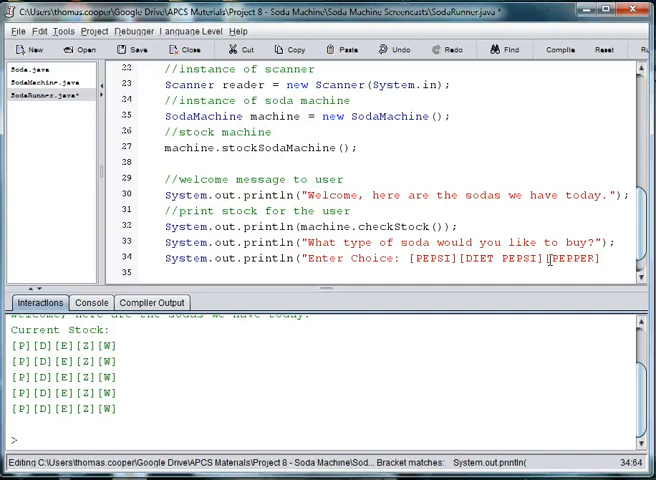
text([ZUP)
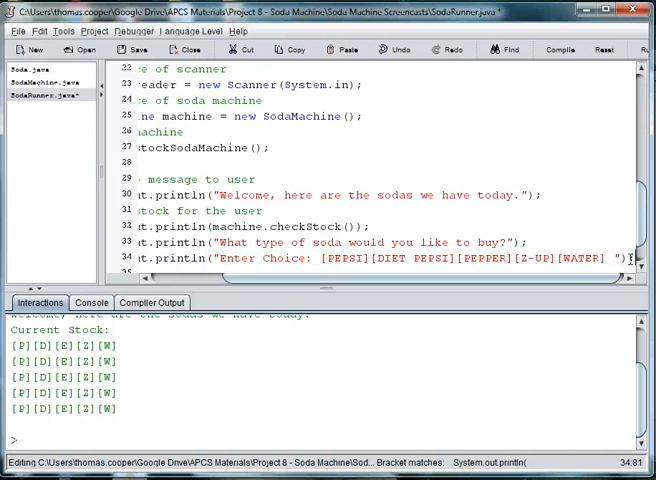
Run SodaRunner to show the stock grid, buy question and Enter Choice list
scroll(left, 3)
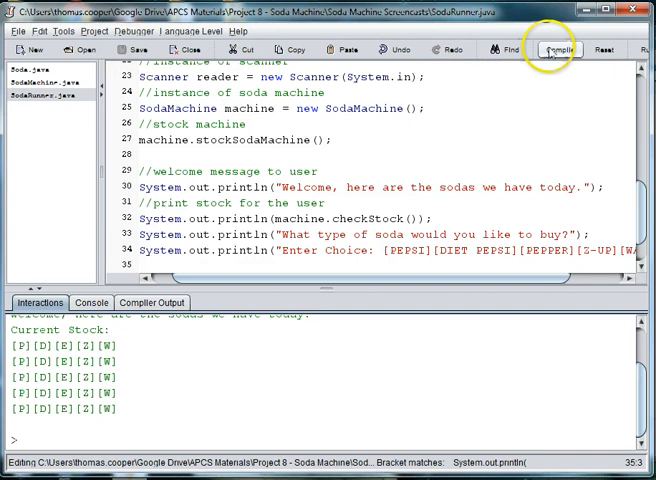
click(556, 48)
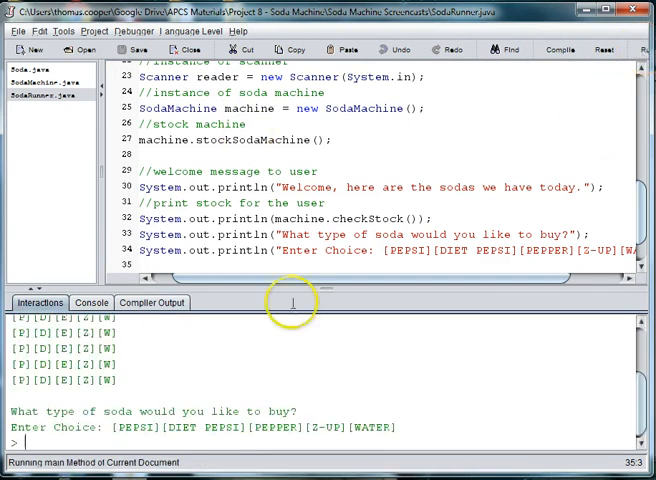
mouse_move(204, 436)
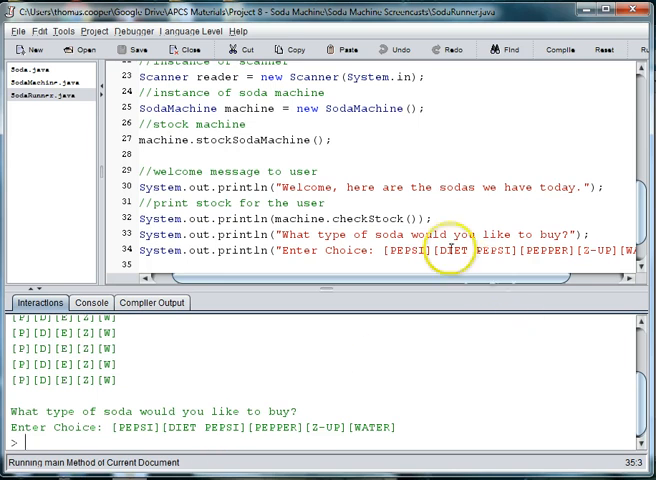
Under a //scan in comment, add String answer = reader.nextLine(); to read the choice
click(172, 264)
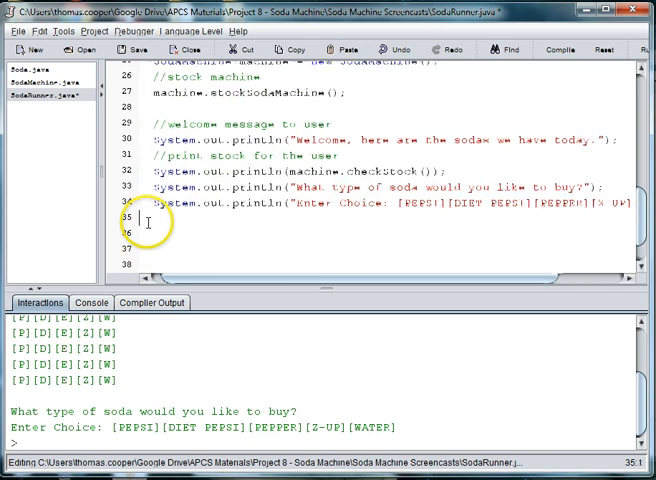
click(176, 216)
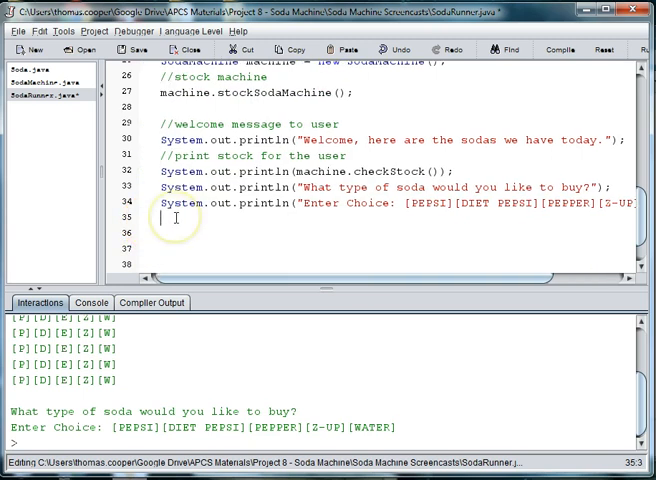
text(//scan in choice from user)
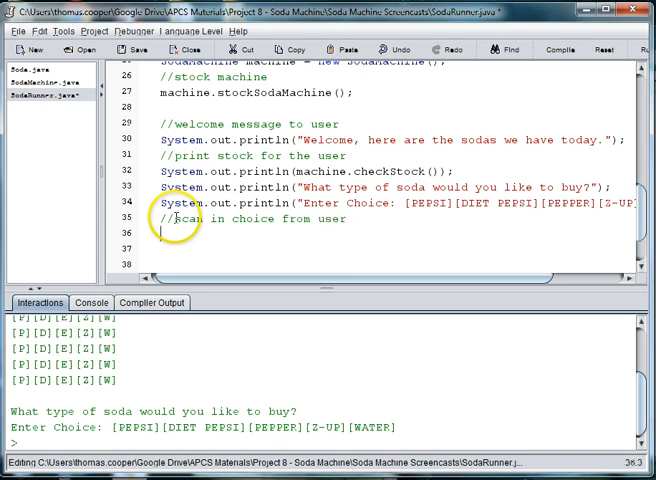
text(Sys)
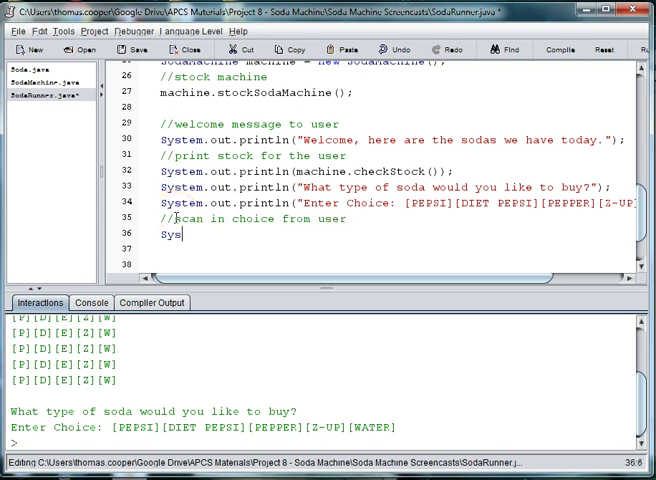
text(tem.out)
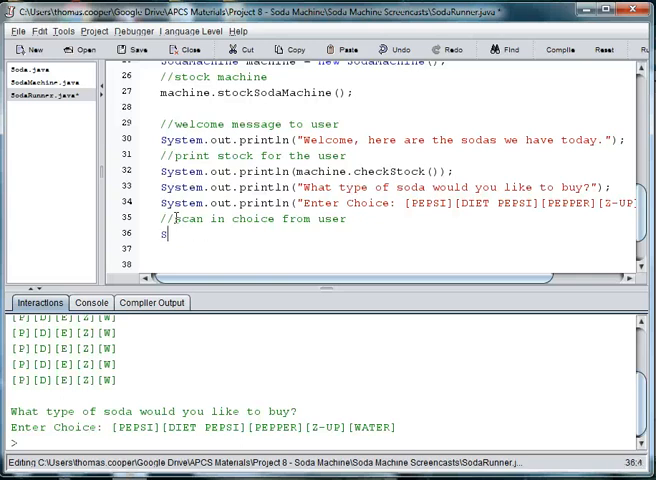
text(tri)
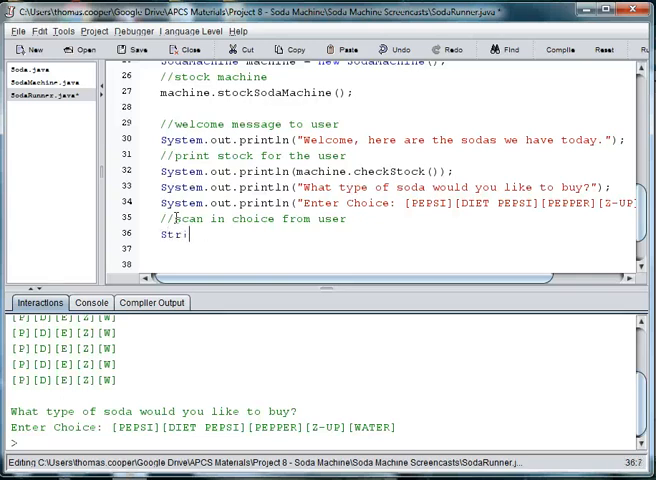
text(ng answer)
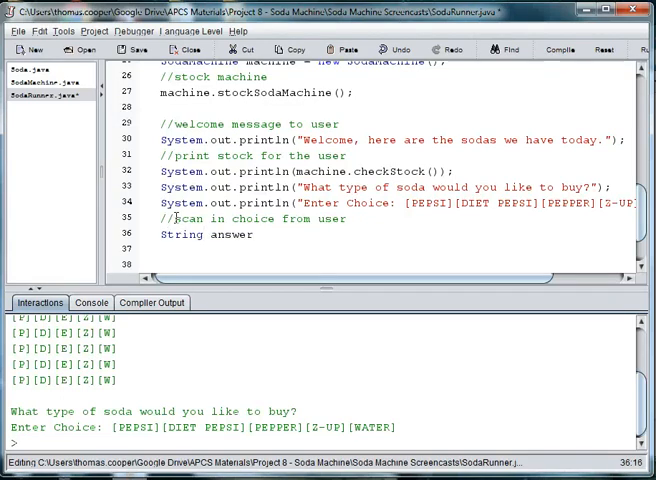
text(= reader.)
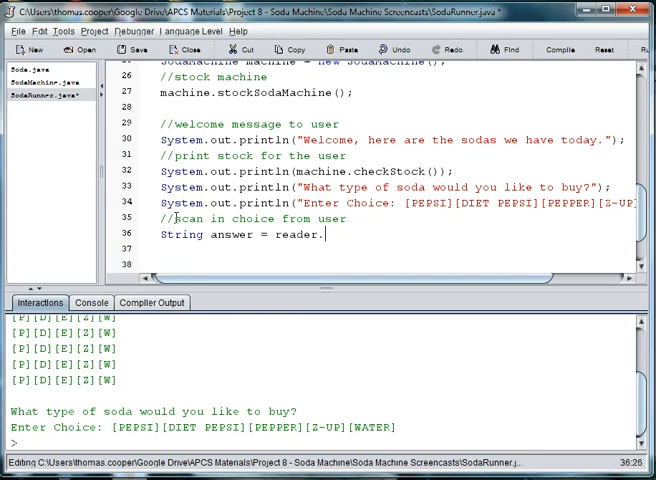
text(nextLine)
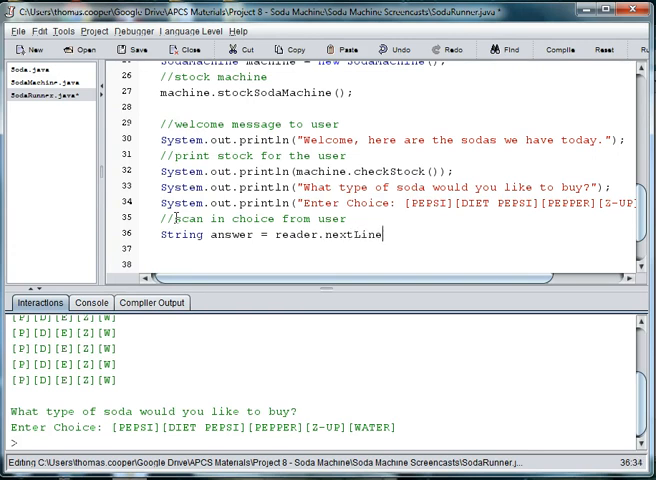
text(();)
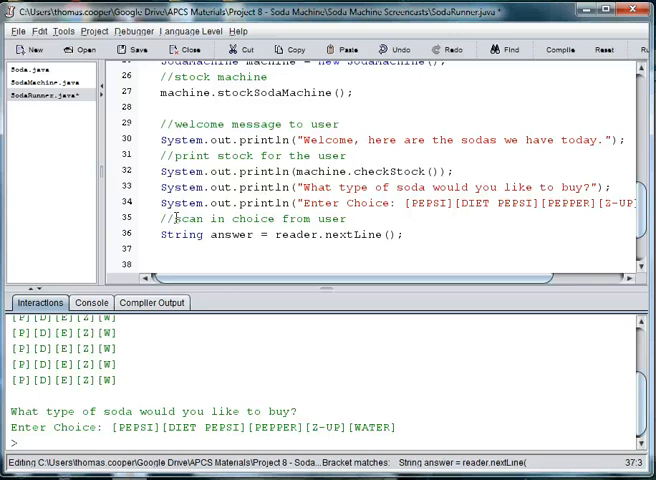
Add machine.checkStockToRemove(answer); with a check stock / remove comment
text(machine)
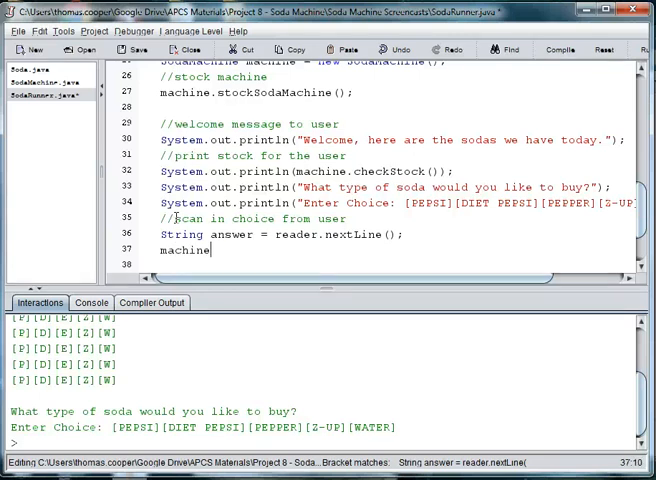
text(.check)
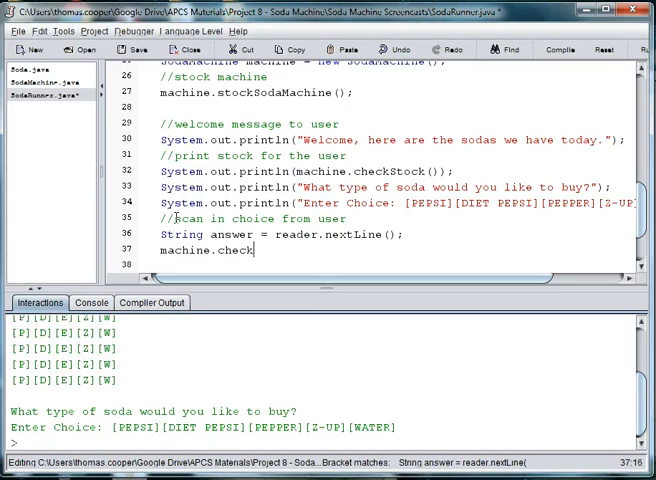
text(Stock)
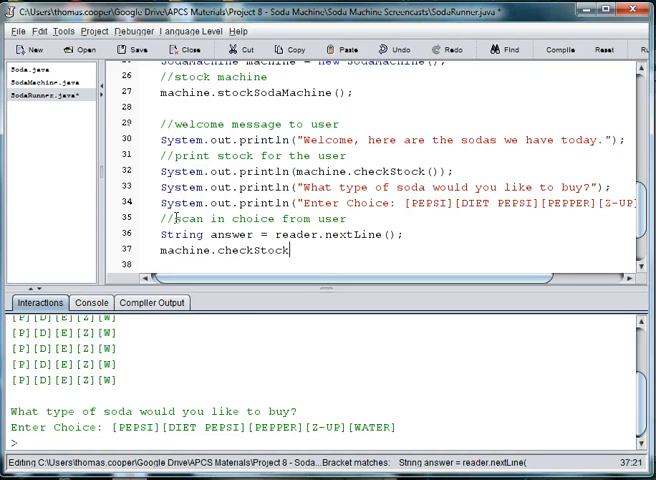
text(ToRemov)
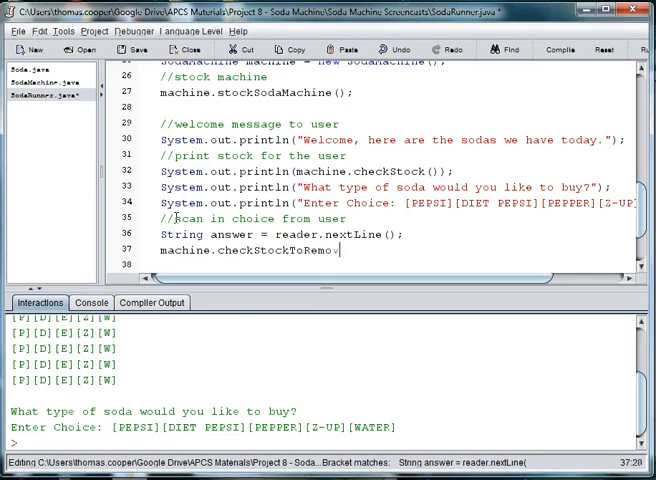
text((answer)
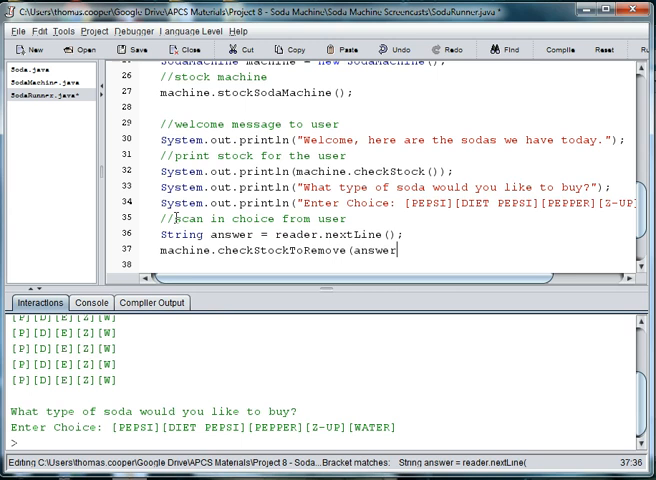
text();)
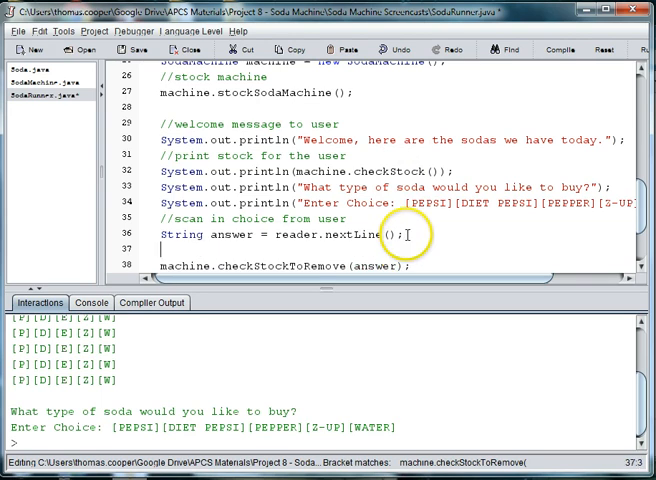
text(//ge)
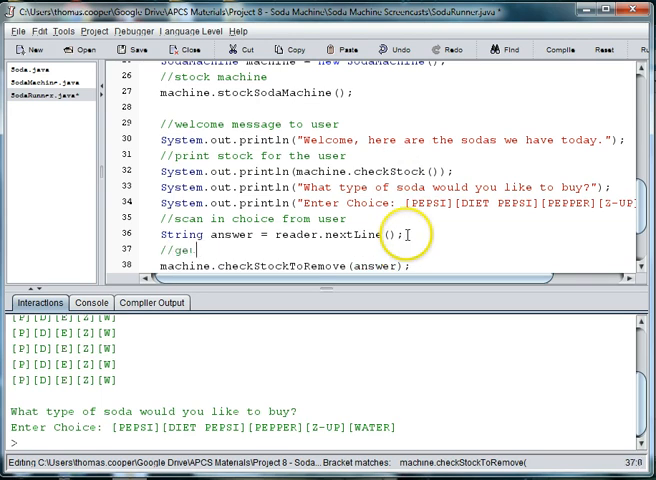
text(check)
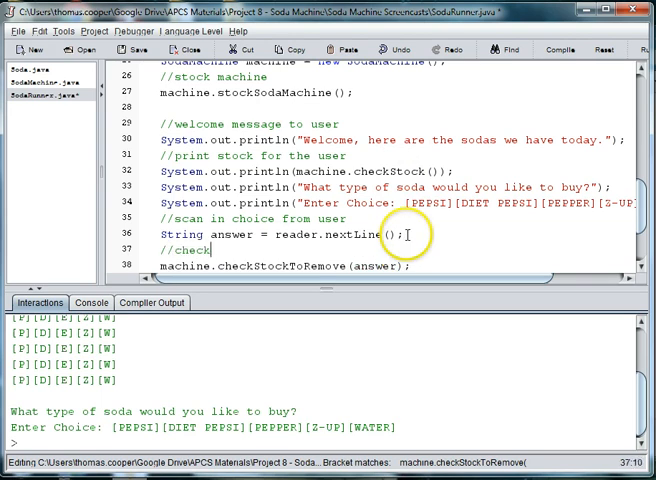
text(stock;)
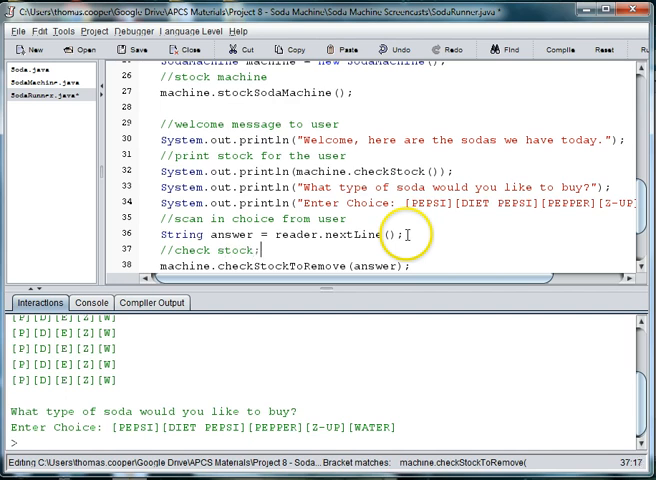
text(re)
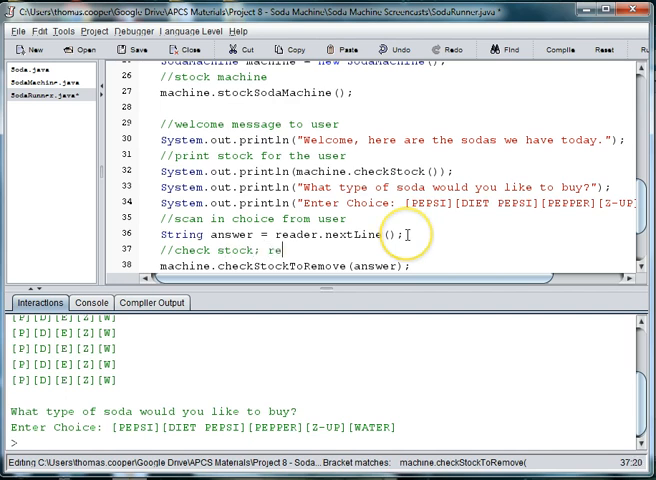
text(move)
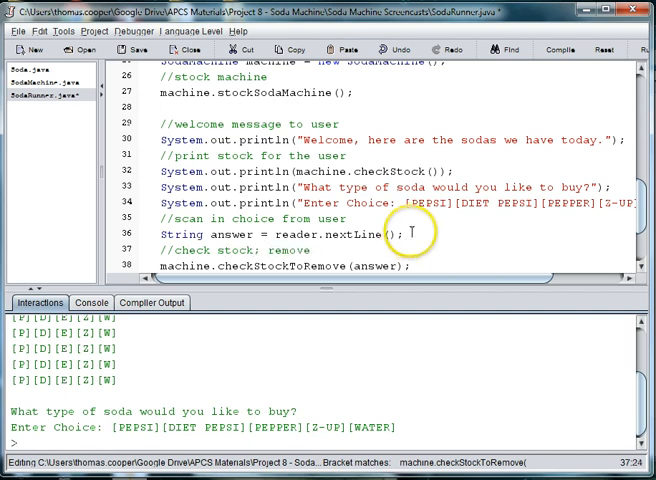
scroll(down, 3)
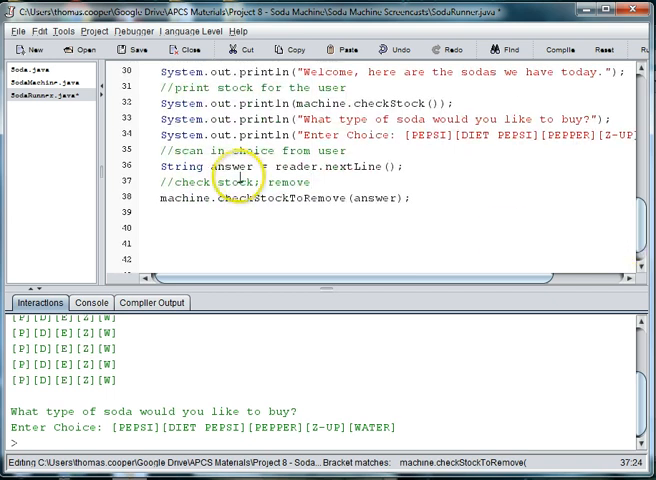
Switch from the runner to the SodaMachine.java source and scroll into its methods
double_click(284, 198)
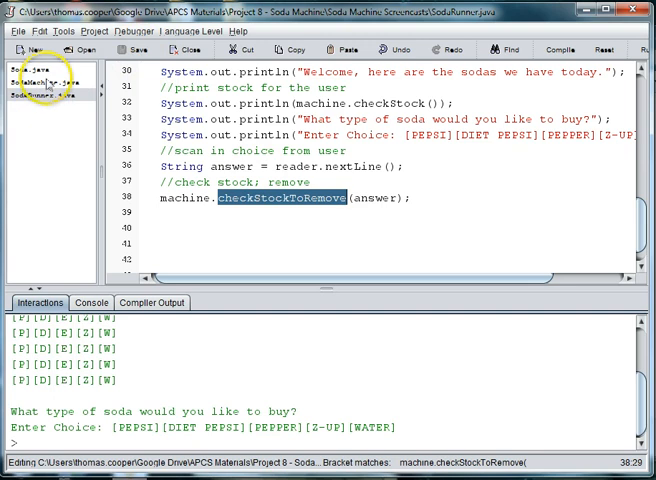
click(40, 84)
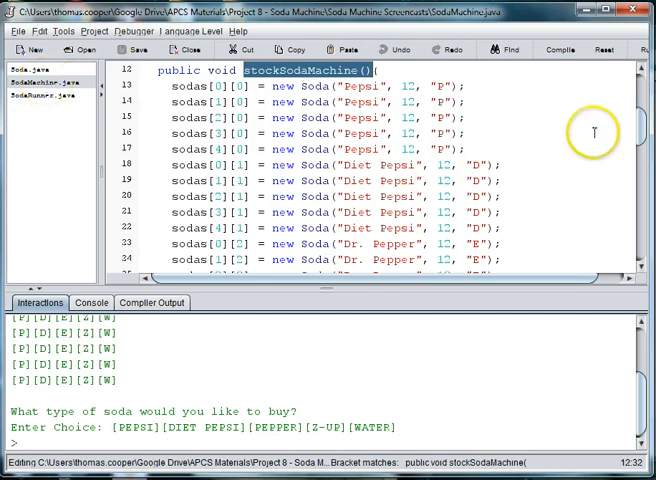
scroll(down, 3)
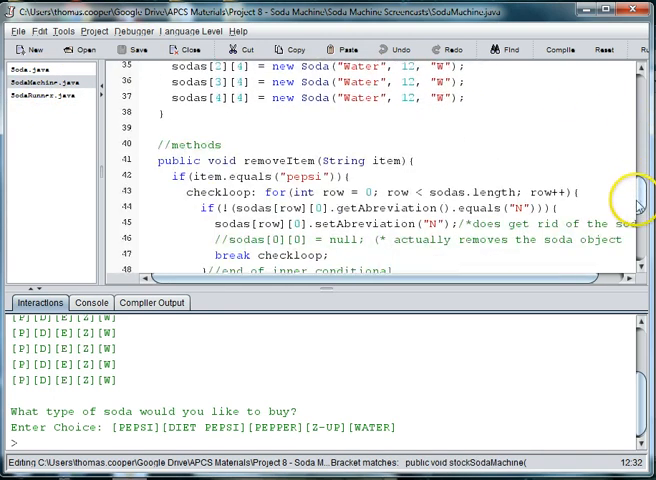
scroll(down, 3)
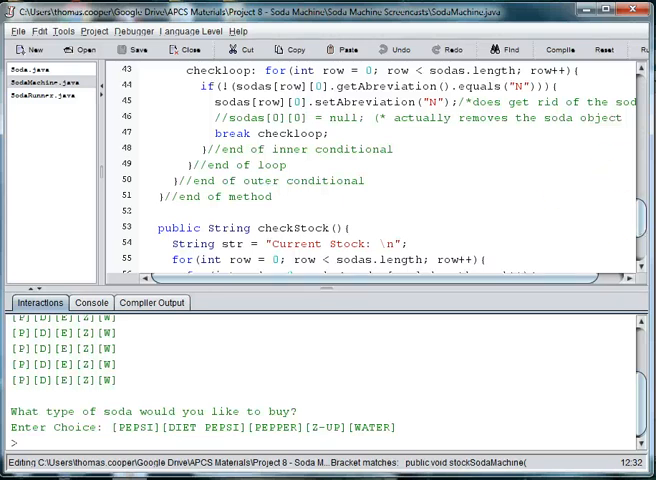
click(40, 96)
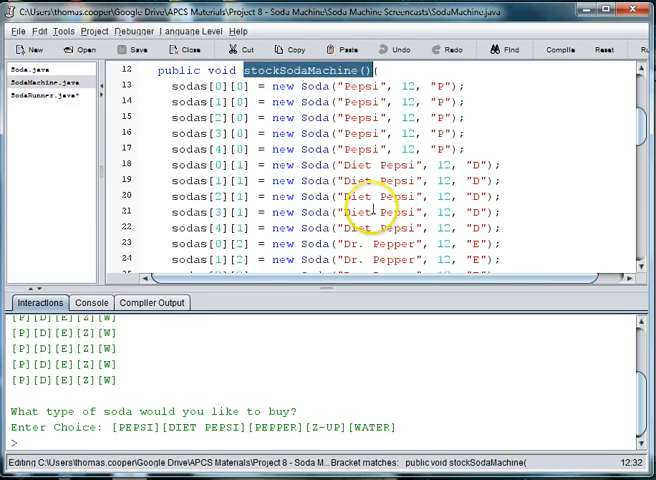
mouse_move(644, 140)
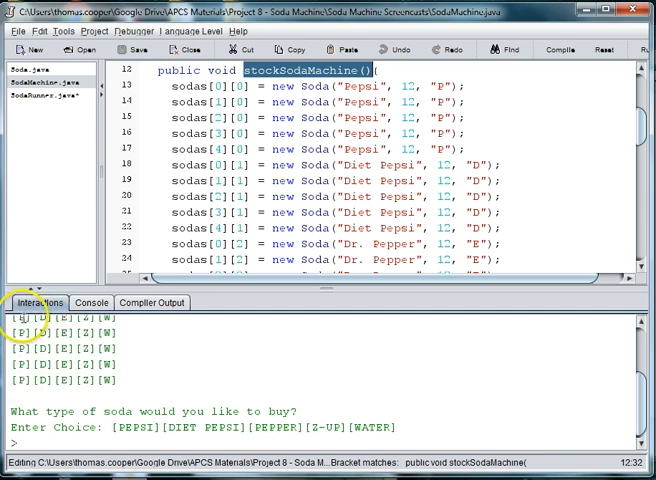
mouse_move(636, 136)
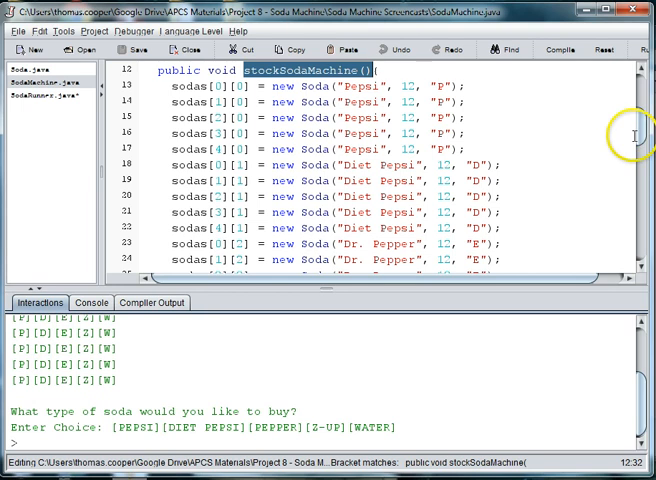
Scroll past removeItem and checkStock to the blank line after checkStock
scroll(down, 3)
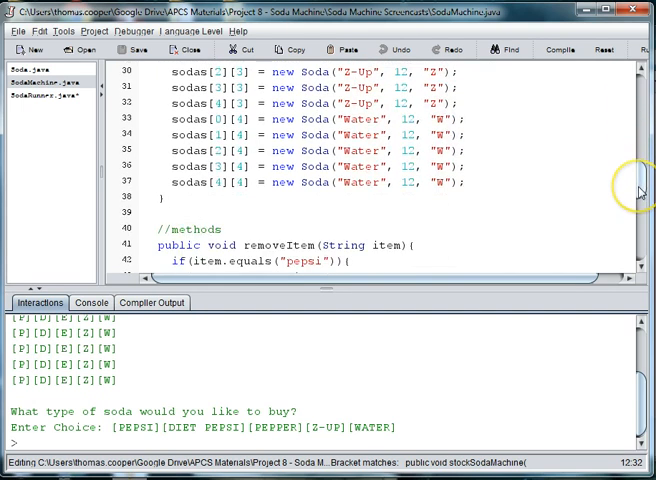
scroll(down, 3)
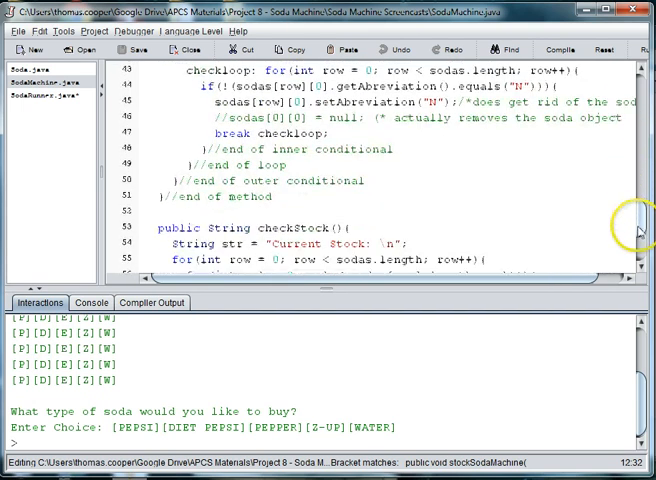
scroll(down, 3)
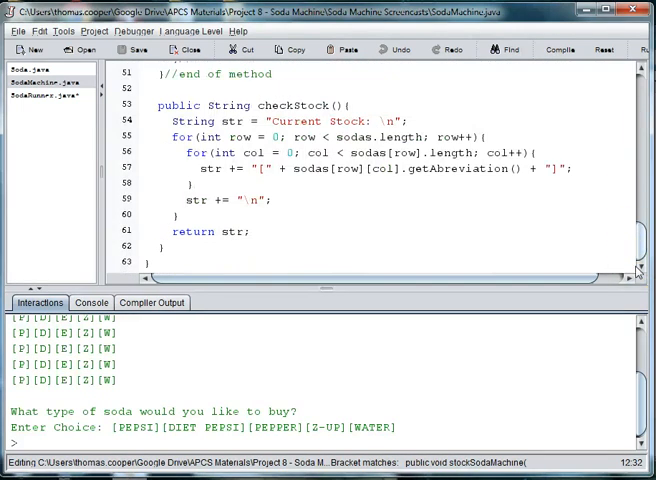
scroll(up, 3)
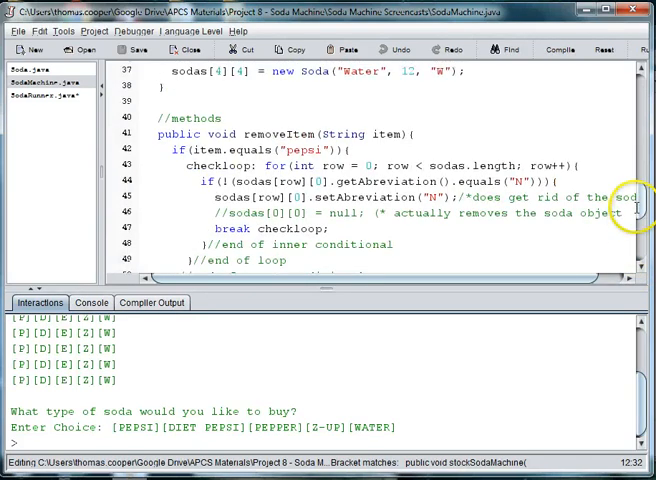
scroll(down, 3)
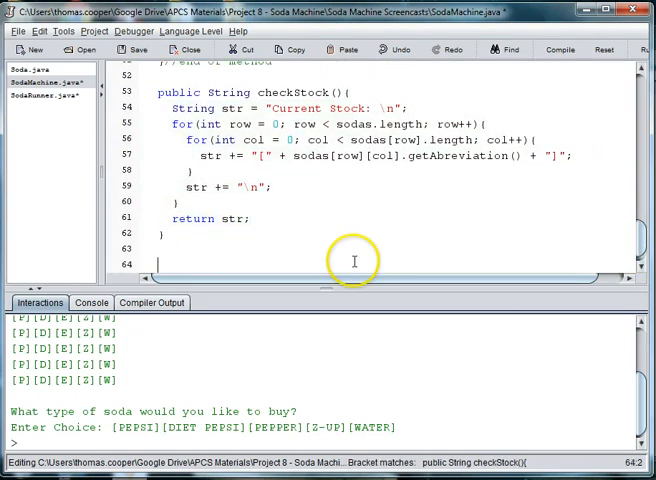
Declare public void checkStockToRemove(String answer) {, renaming it from removeStock
text(P)
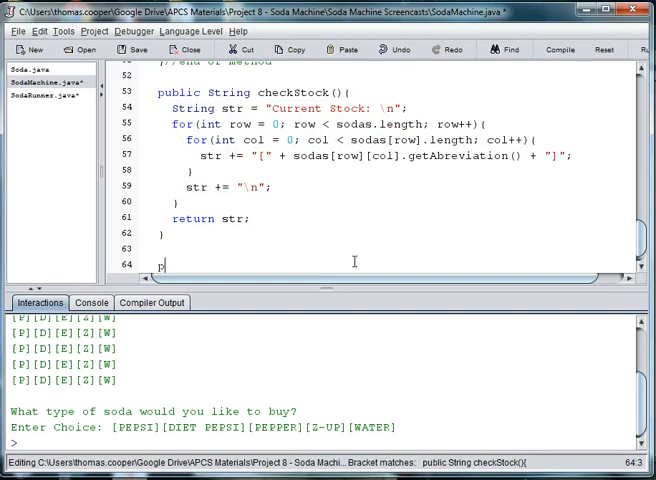
text(ubl)
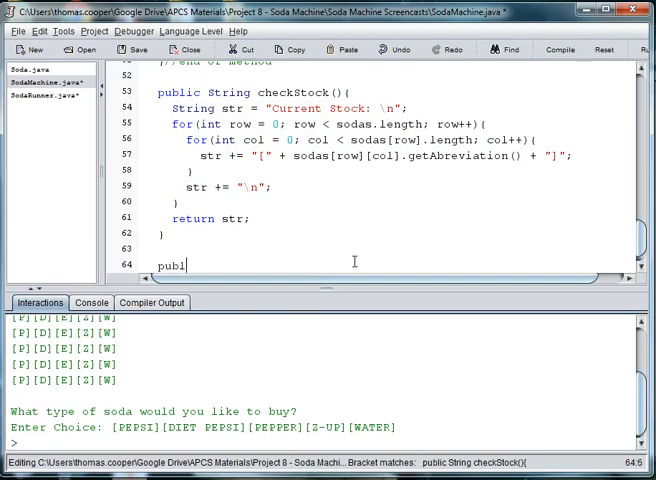
text(ic void r)
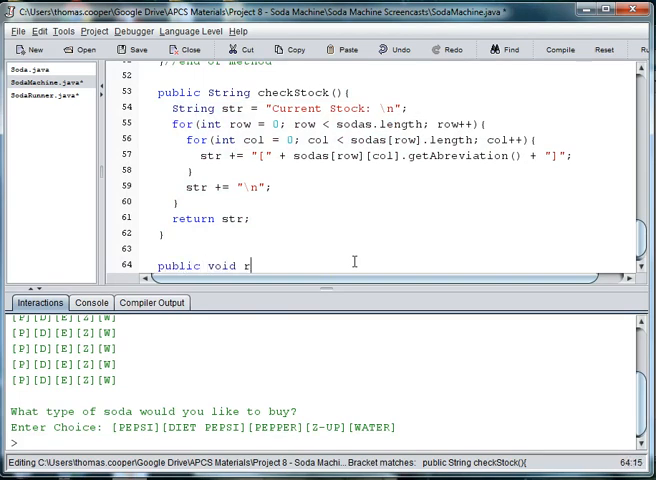
text(emoveStock)
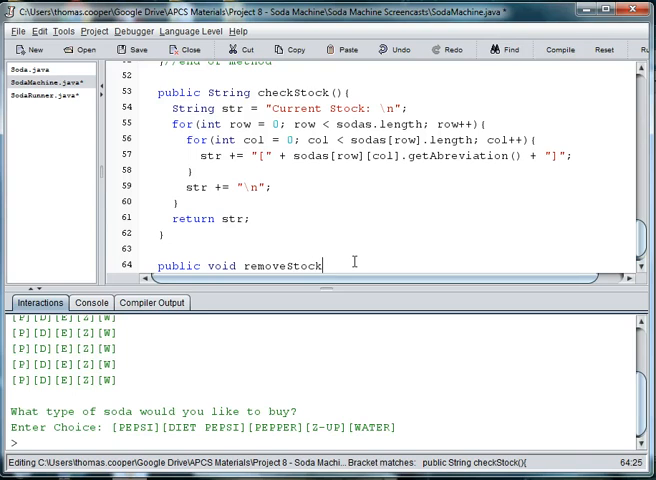
text(()
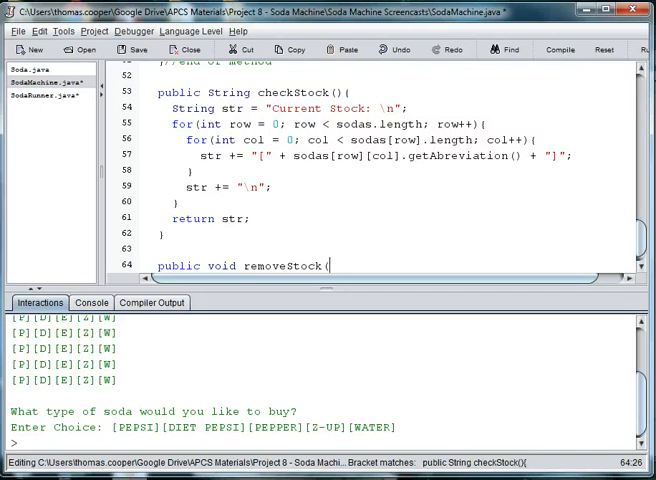
mouse_move(620, 230)
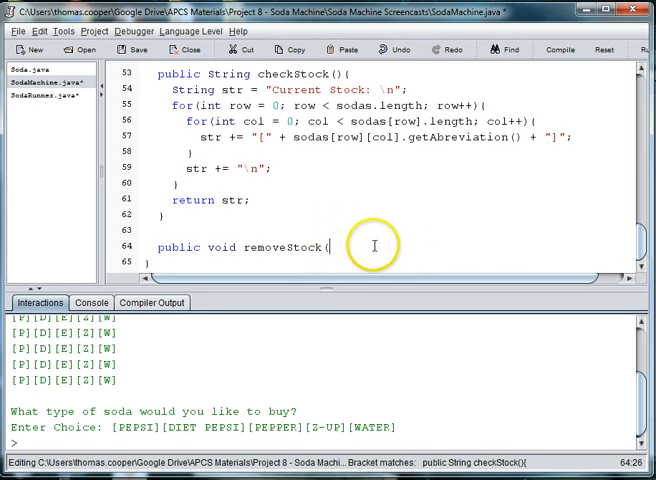
key(BackSpace)
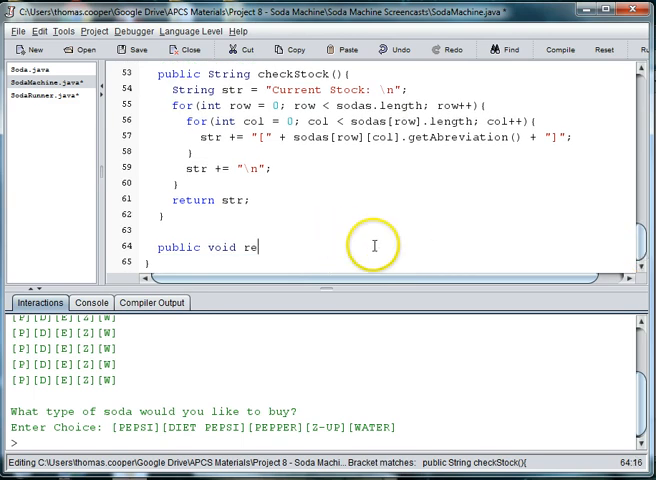
text(checkStockTo)
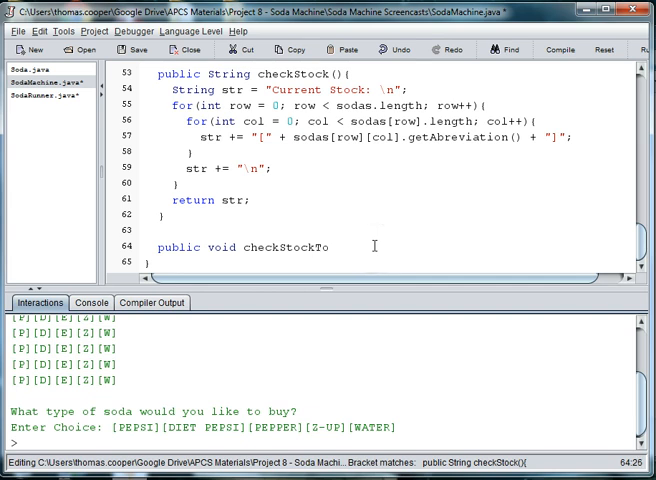
text(Remove)
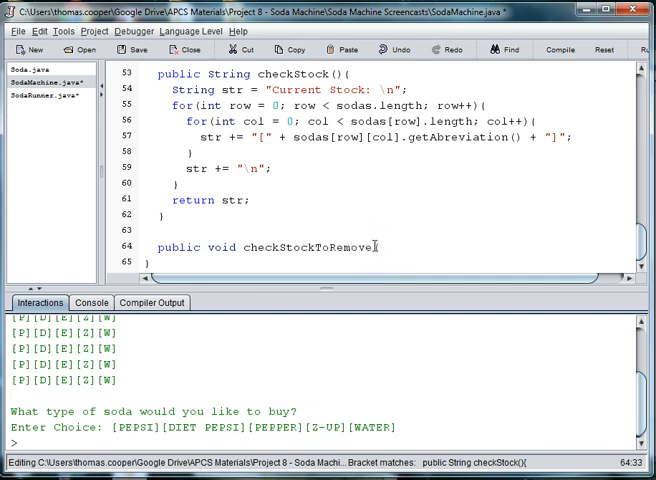
text(String answer)
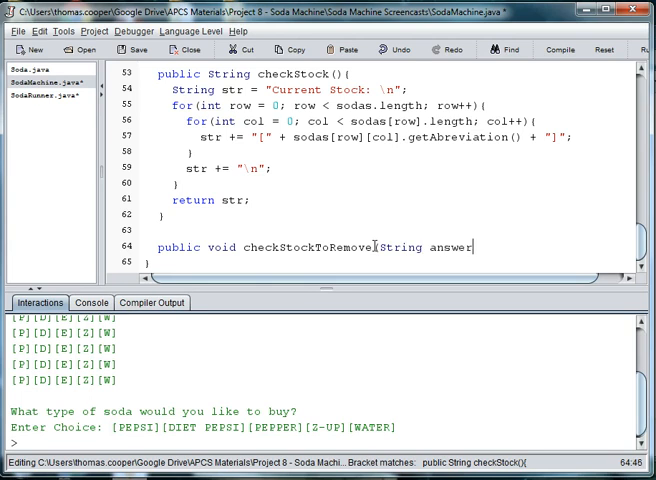
text({)
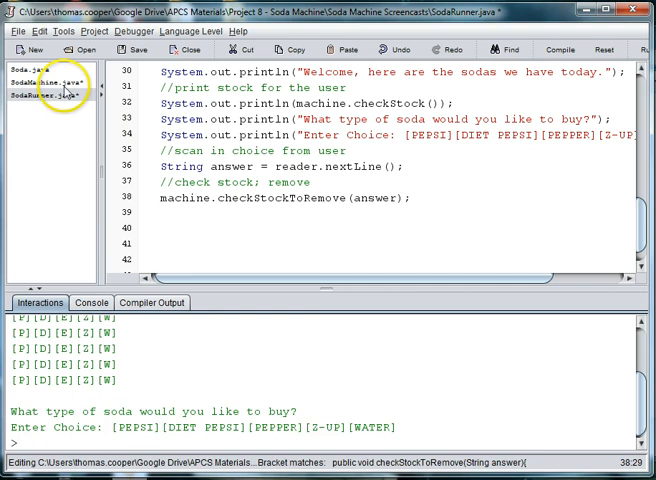
click(44, 80)
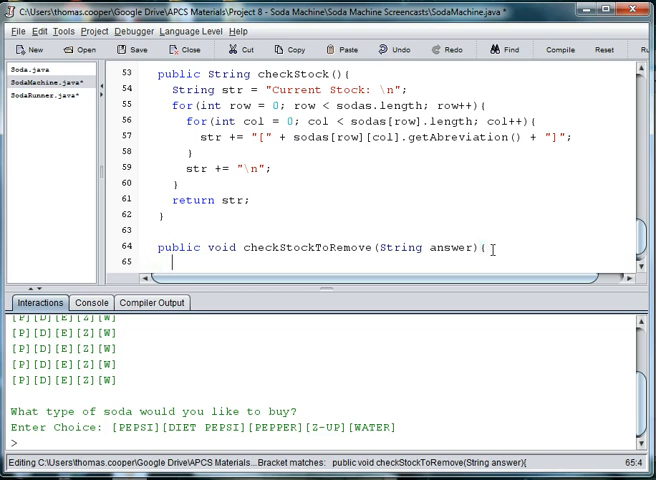
Add if(answer.equalsIgnoreCase("Pepsi")) { removeStock(0); }
text(if(answer)
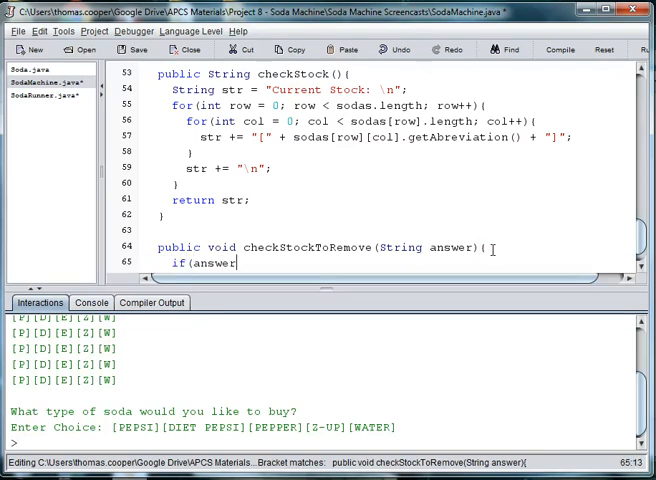
text(.equal)
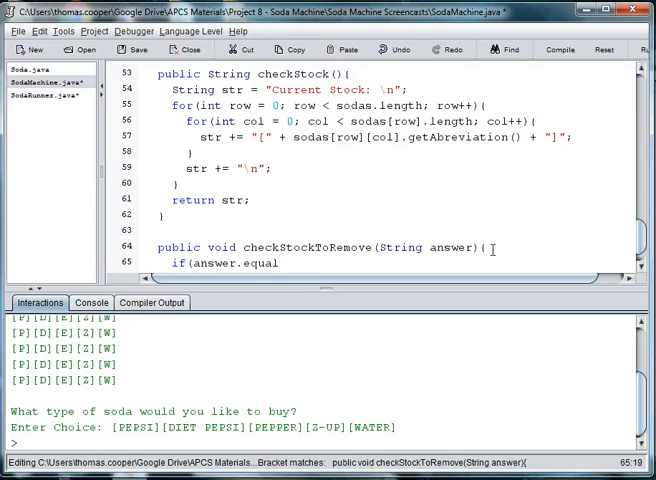
text(Ignore)
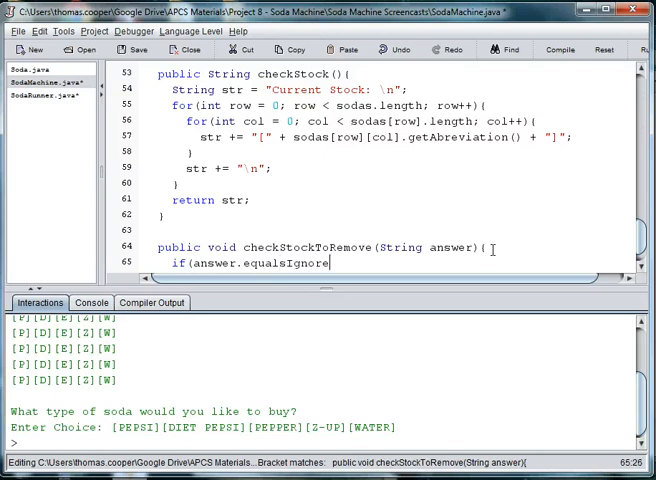
text(Ca)
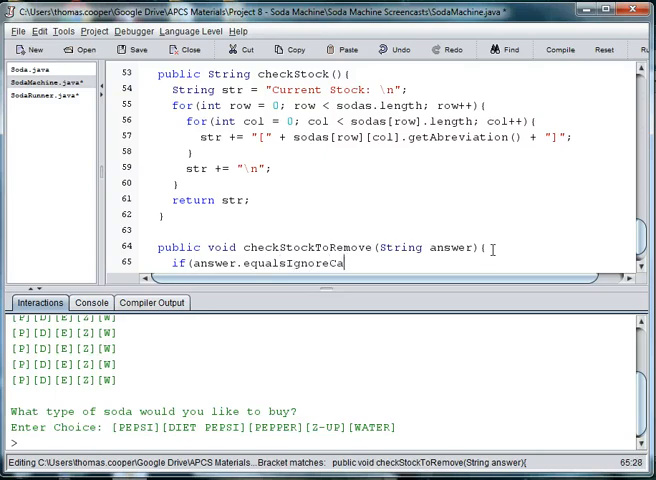
text(se(")
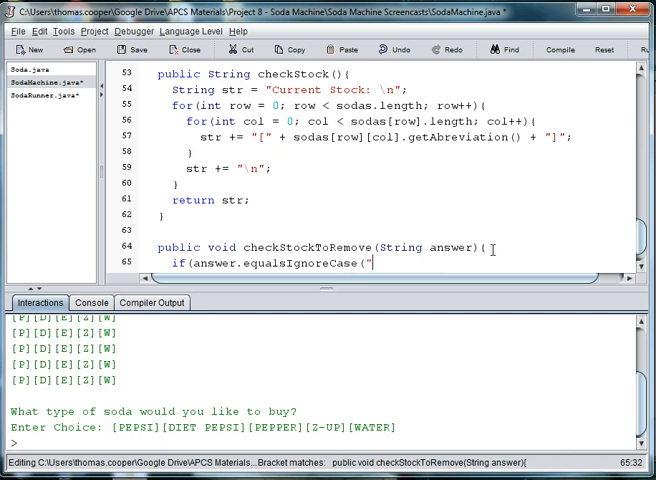
text(Pepsi)
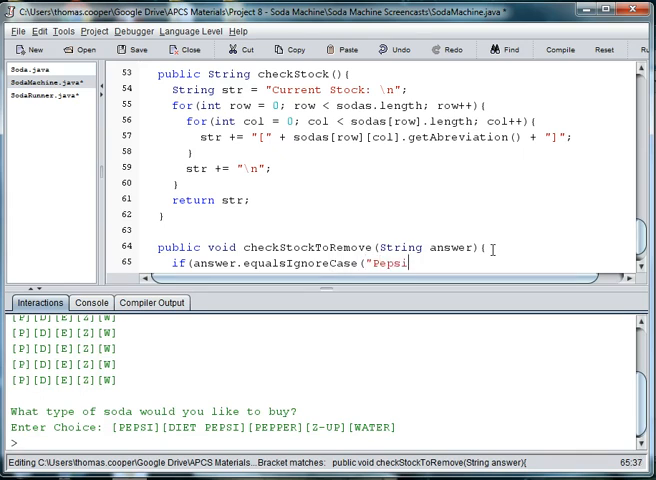
text("))
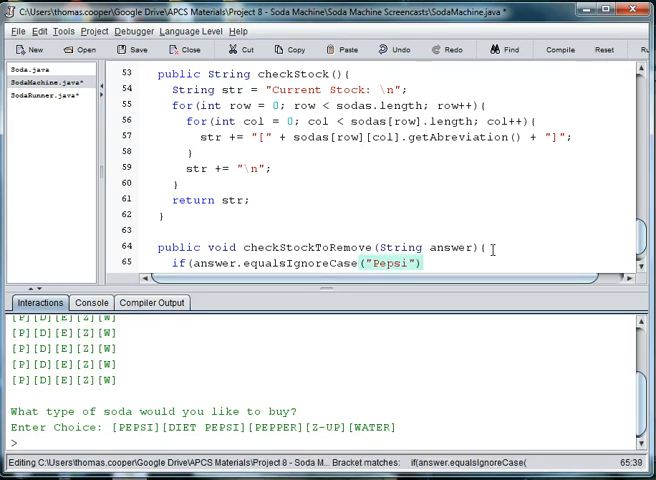
text() { removeStock)
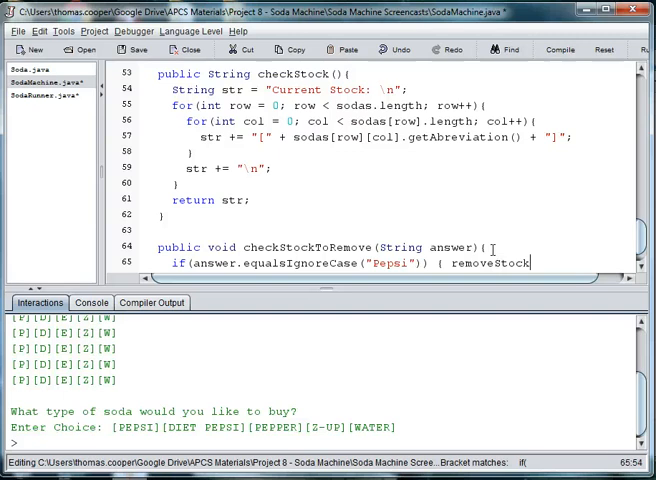
text((0))
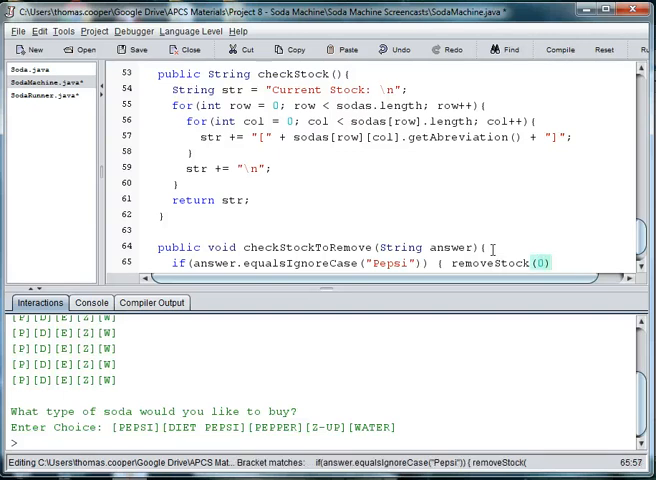
text(; })
text(else)
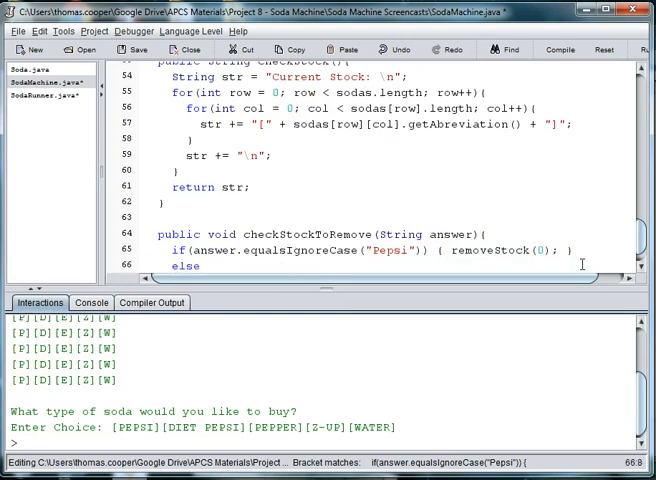
Add the Diet Pepsi equalsIgnoreCase branch calling removeStock(1)
text(if(answer)
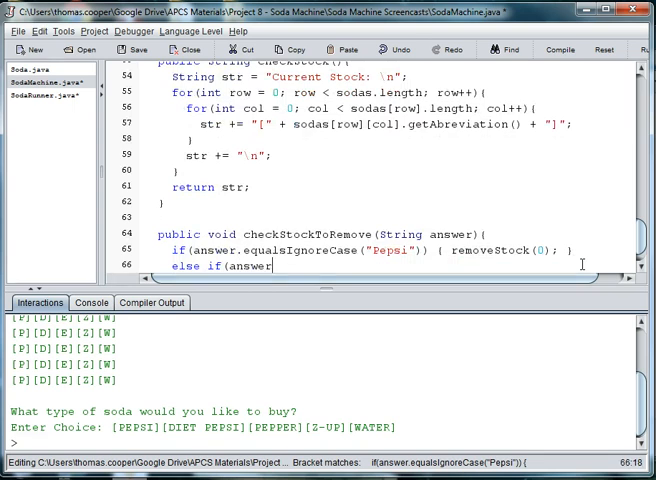
text(.equalsIg)
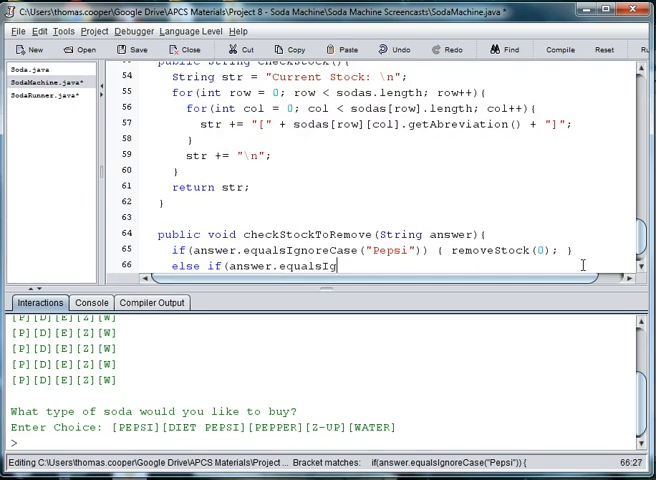
text(noreCase()
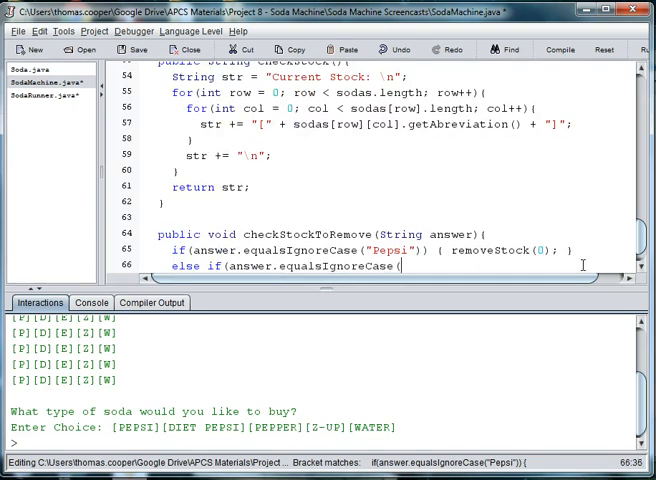
text(")
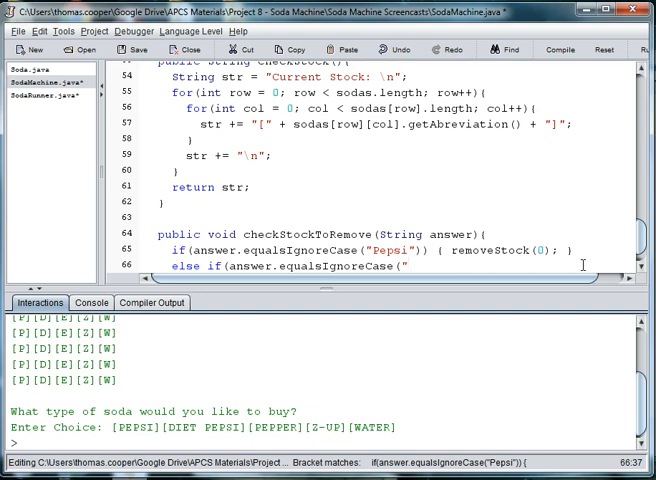
text(Diet)
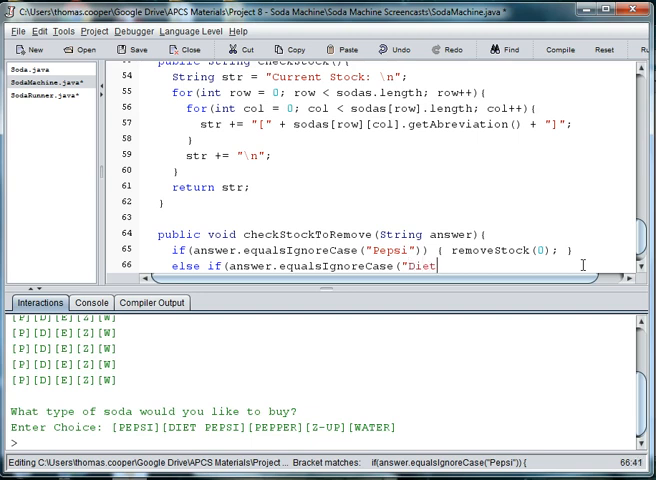
text(Pepsi")
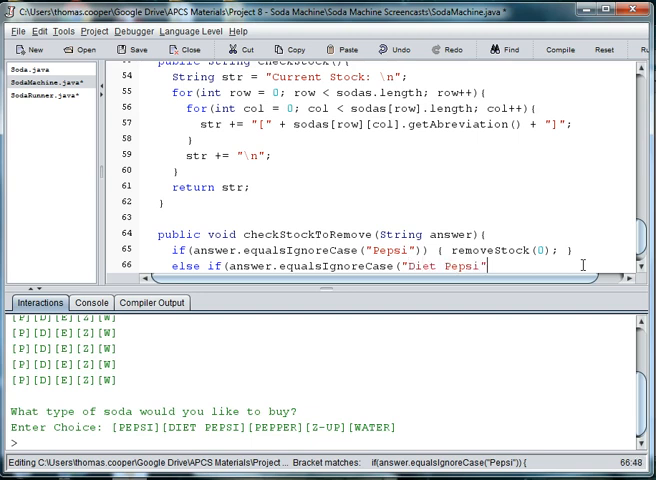
text())
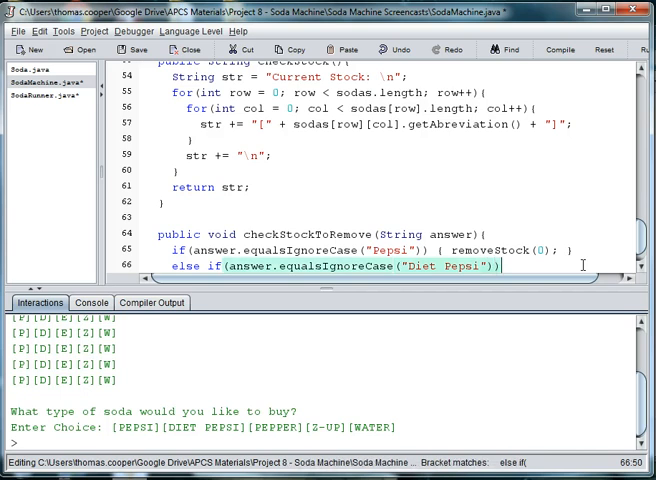
text({ revi)
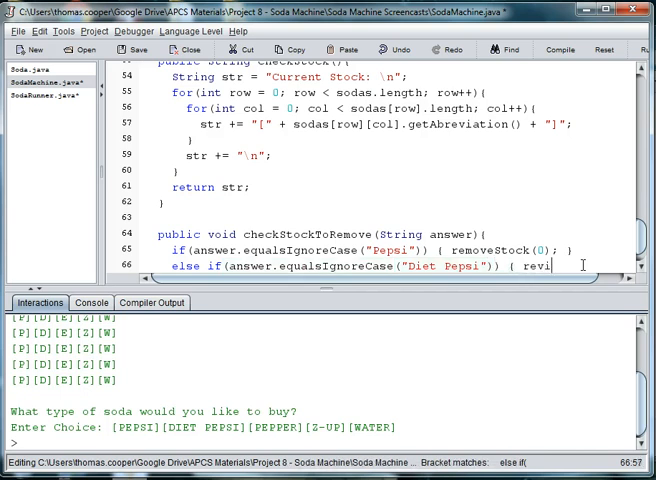
text(removeStock(1);)
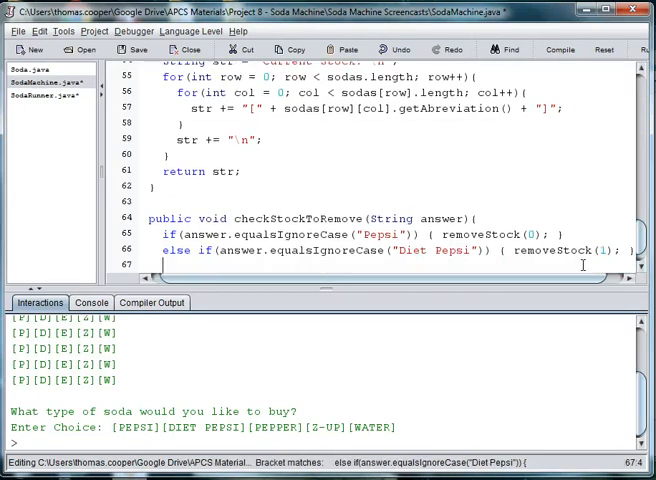
scroll(down, 3)
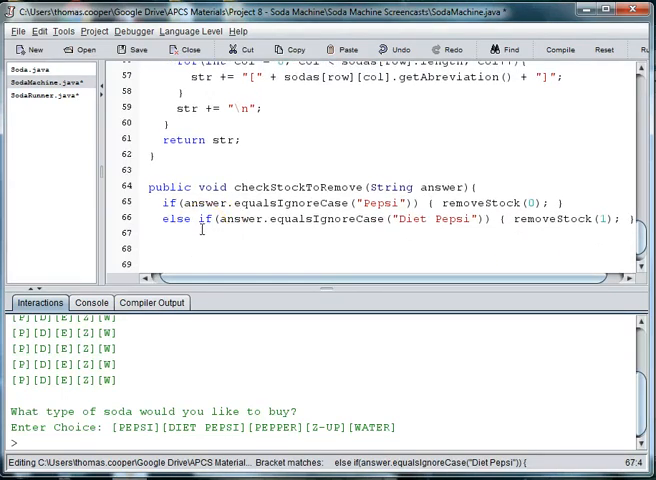
Add the else if branch for Pepper calling removeStock(2), fixing a mistyped letter
text(else if)
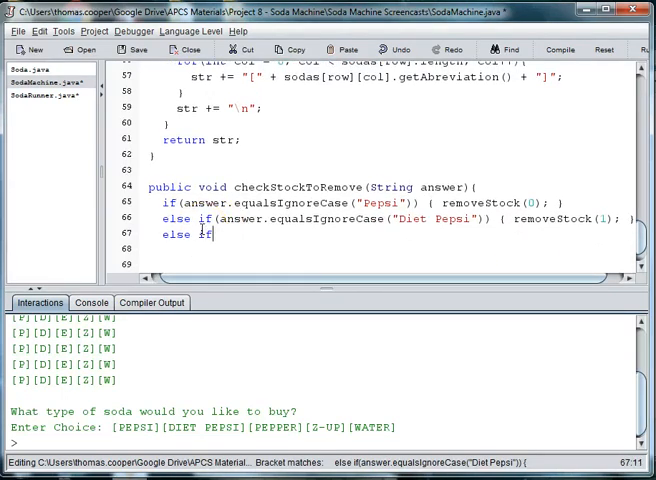
text((answer.eq)
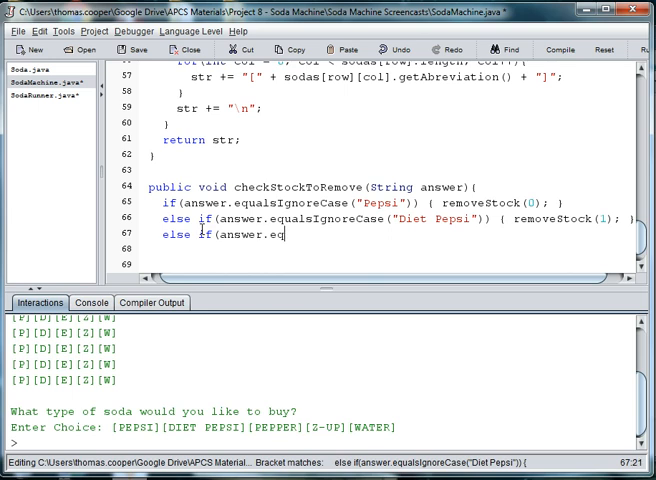
text(ualsIgnoreCase(")
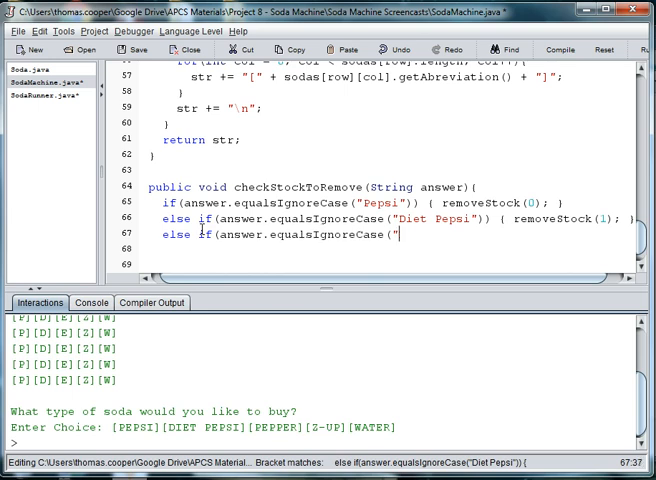
text(D)
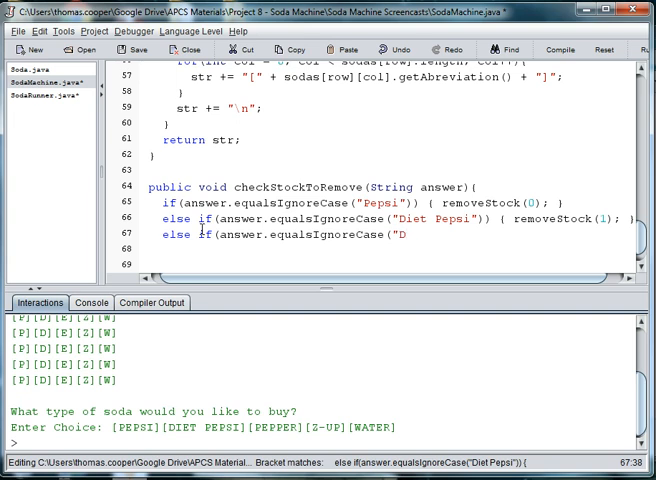
text(r.)
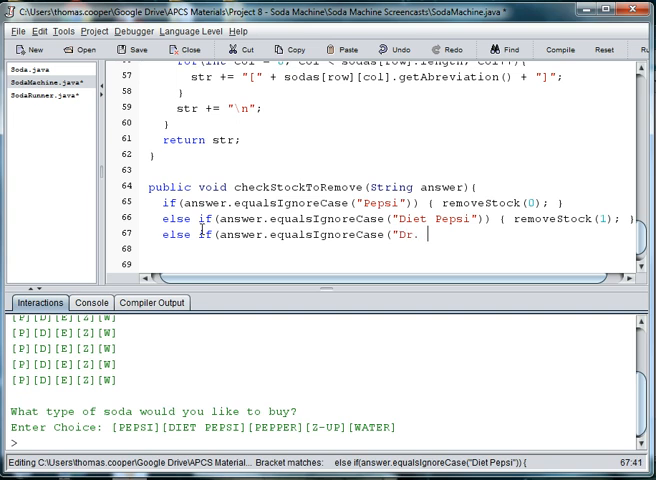
key(BackSpace)
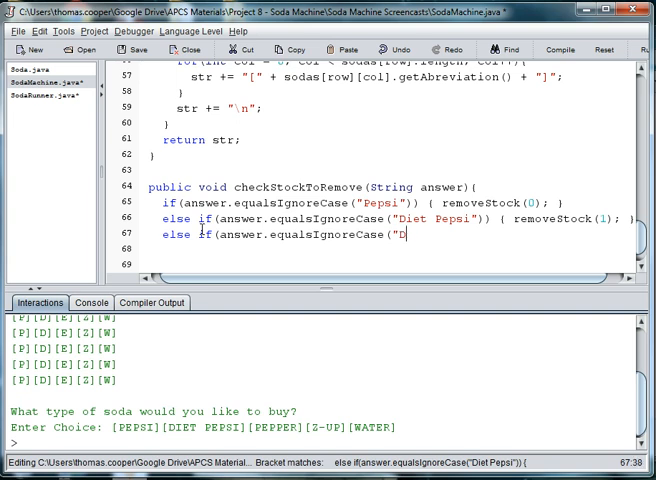
text(ep)
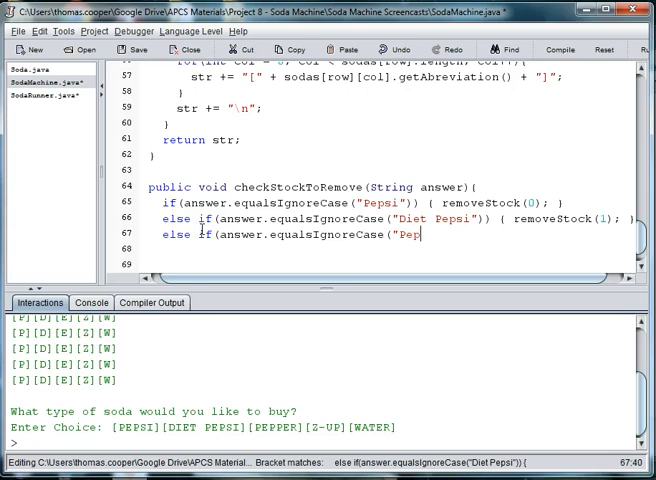
text(per"))
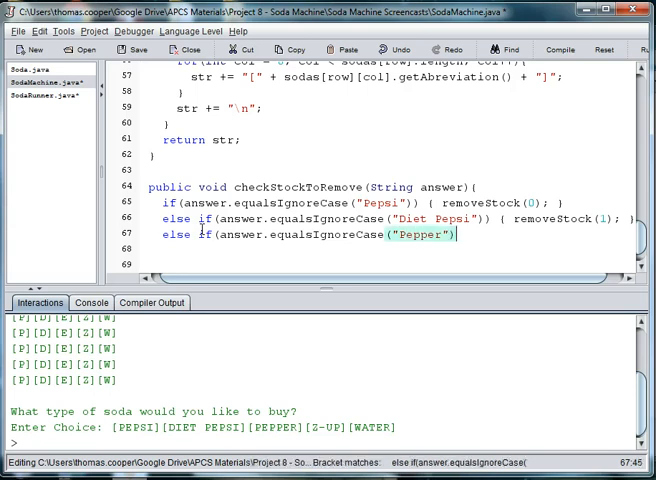
text() { remove)
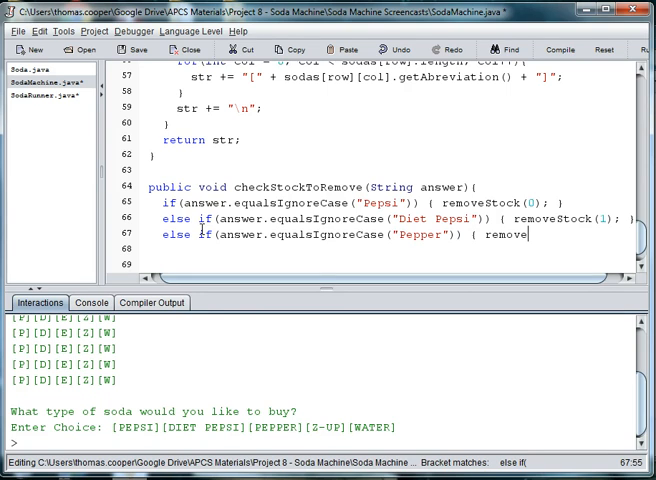
text(Stock(2); })
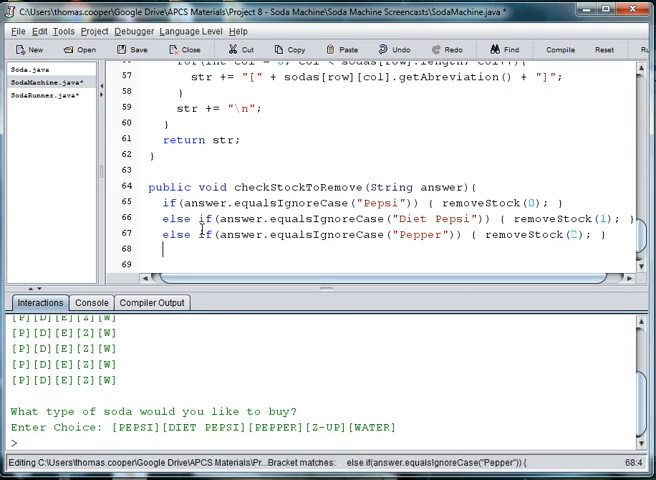
Add else if branches for 2-UP and Water calling removeStock(3) and removeStock(4)
text(else i)
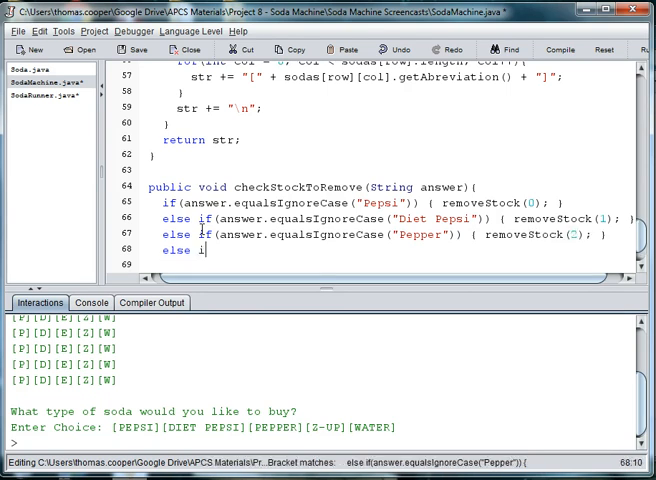
text(f(answer.e)
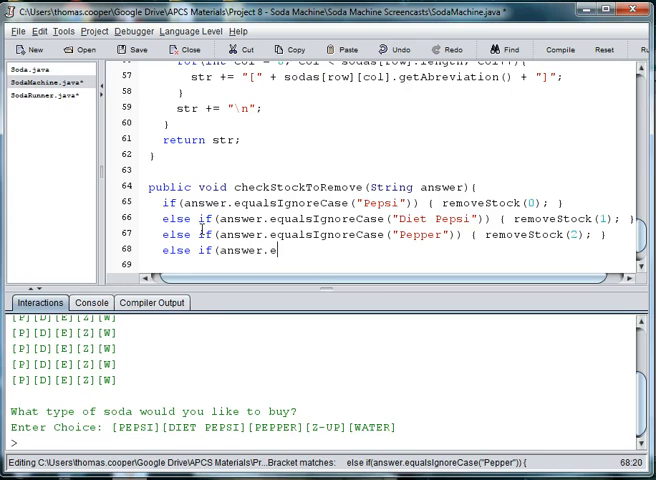
text(qualsIgnoreCase()
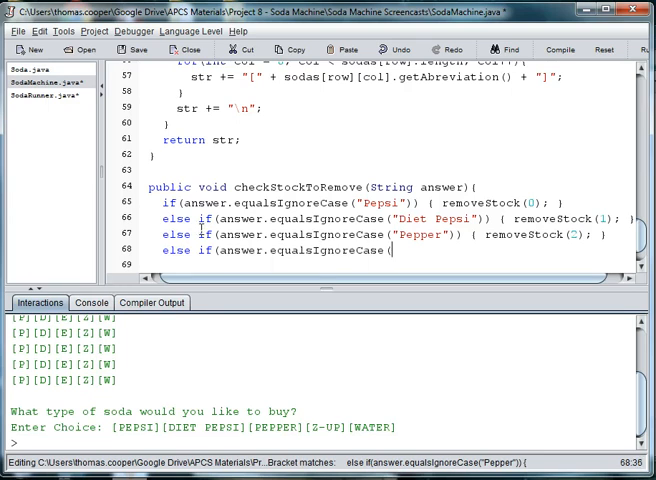
text(")
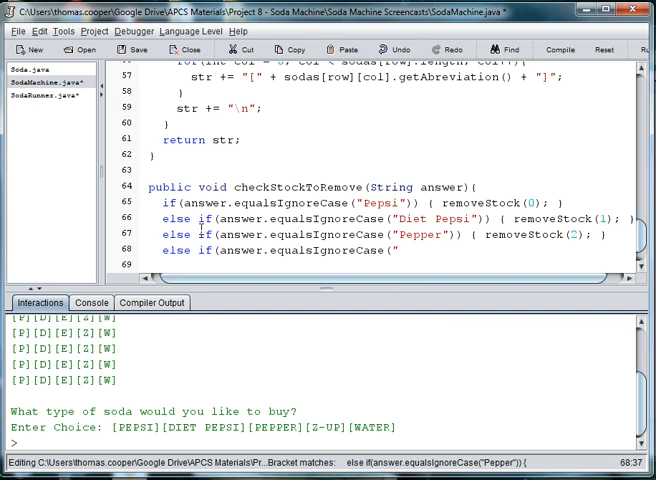
text(Z-UP)
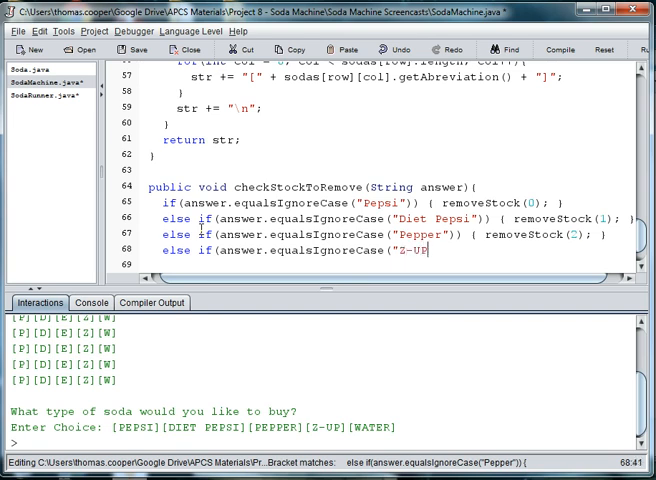
text(")))
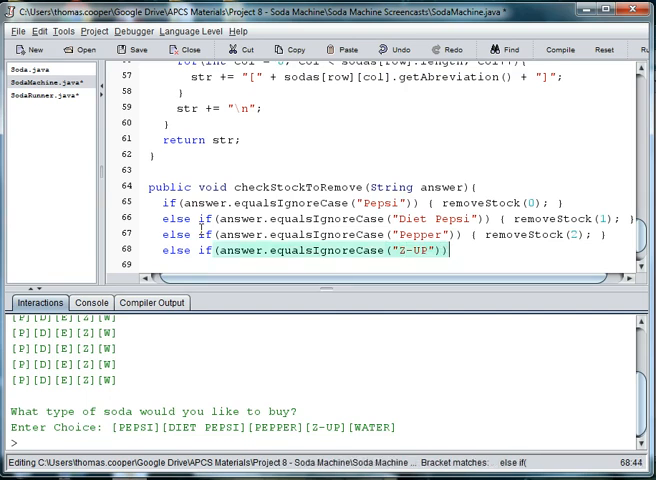
text({ removeStock()
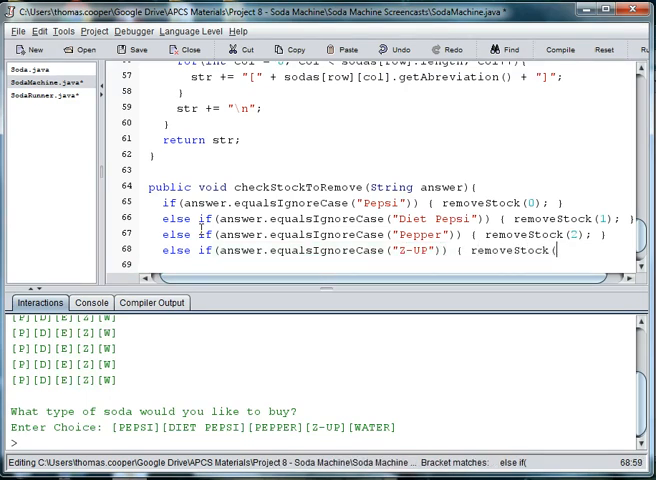
text(3);)
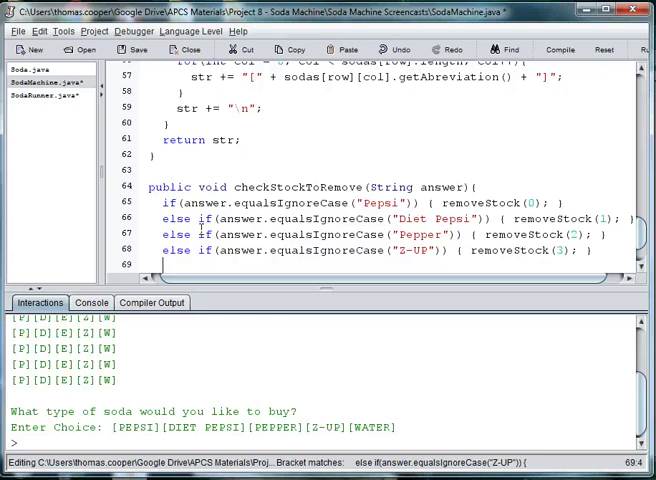
text(else if ()
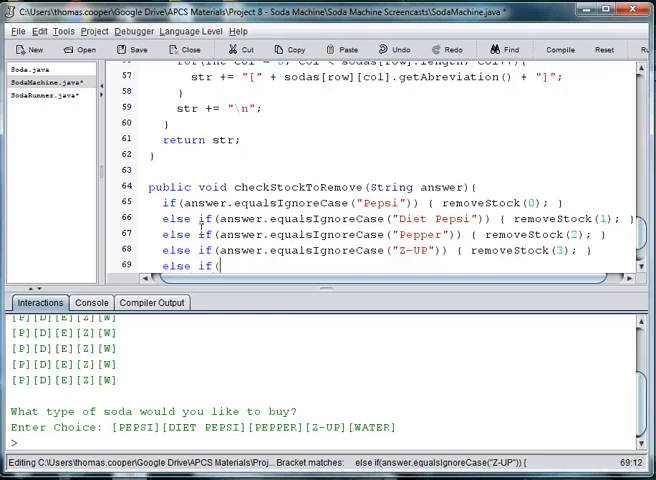
text(answer.equal)
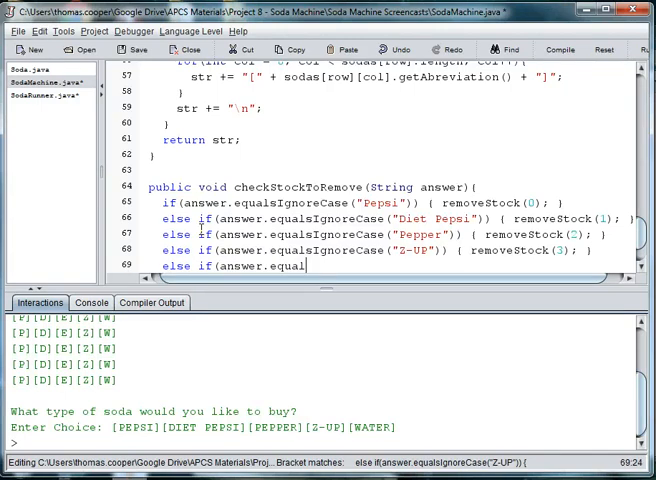
text(IgnoreCase("Water")))
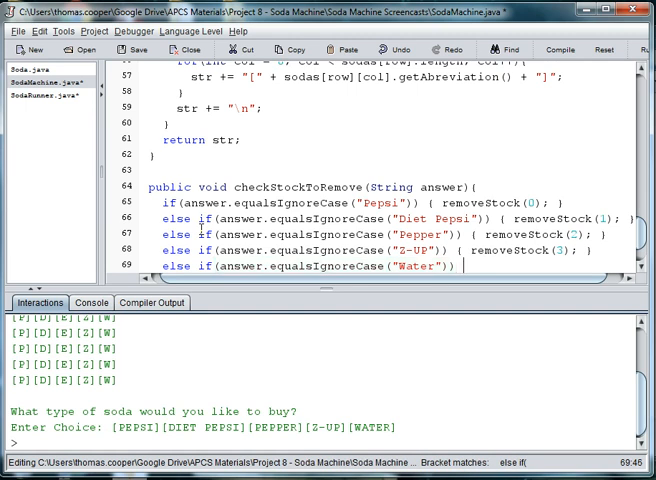
text({re)
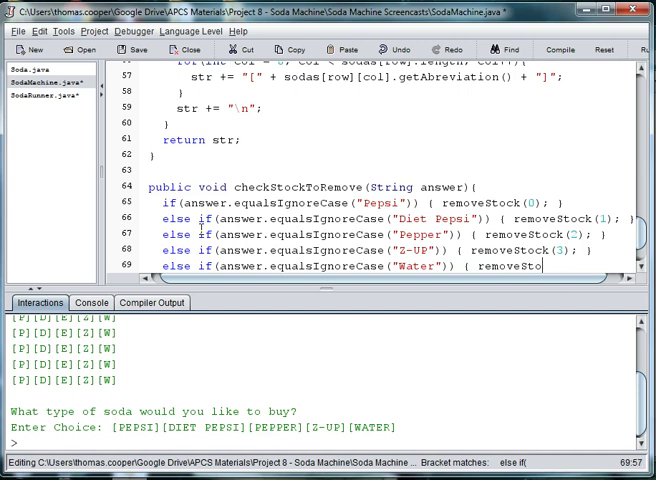
text(4);)
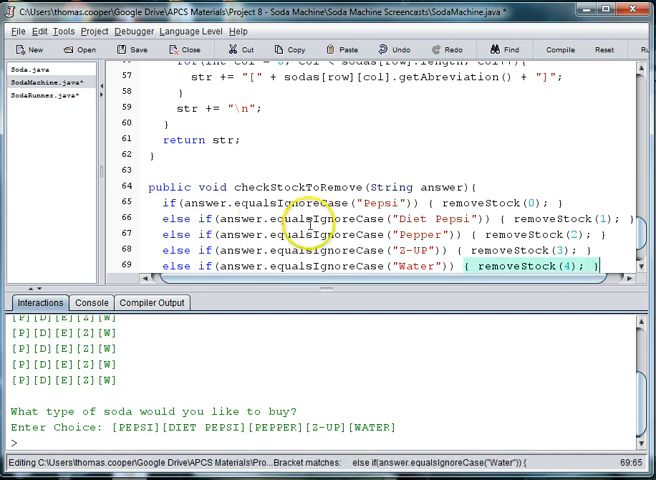
Review the finished method, clear the selection and save the changed source files
scroll(down, 3)
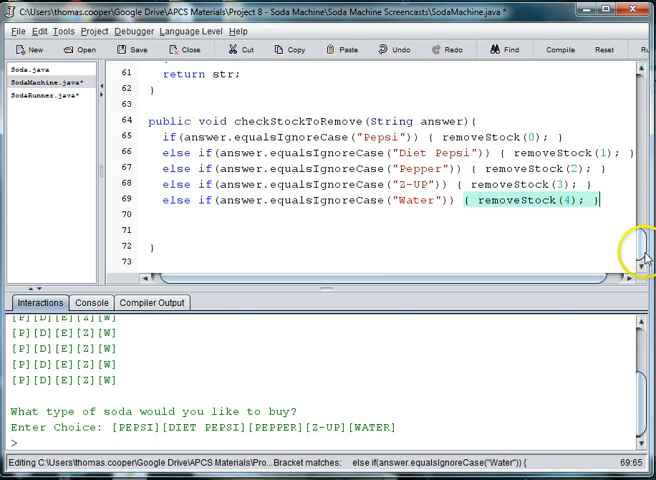
mouse_move(492, 224)
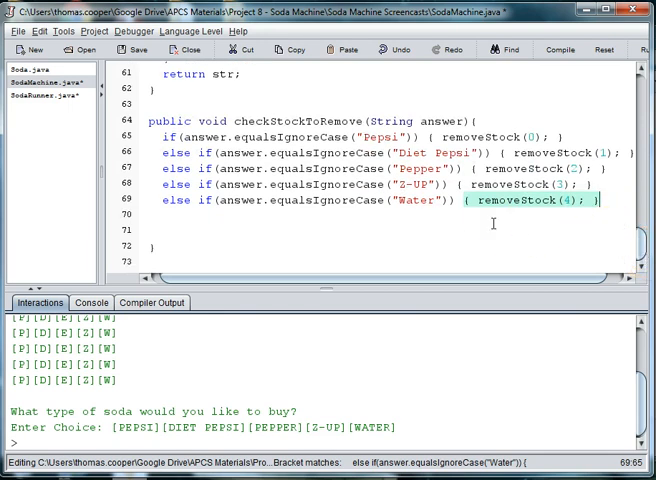
mouse_move(190, 240)
text(})
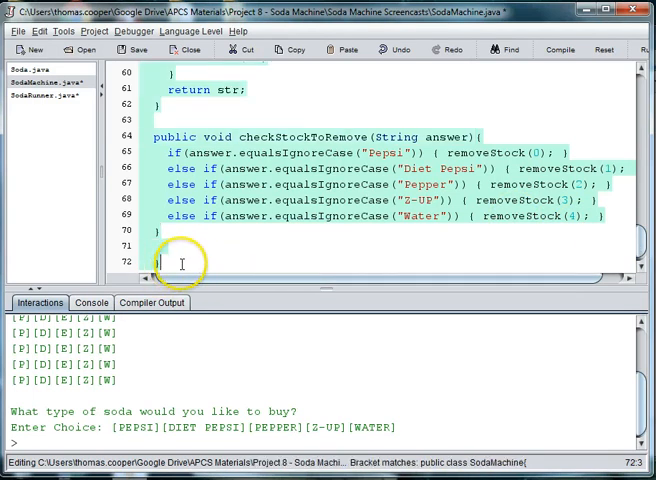
scroll(up, 3)
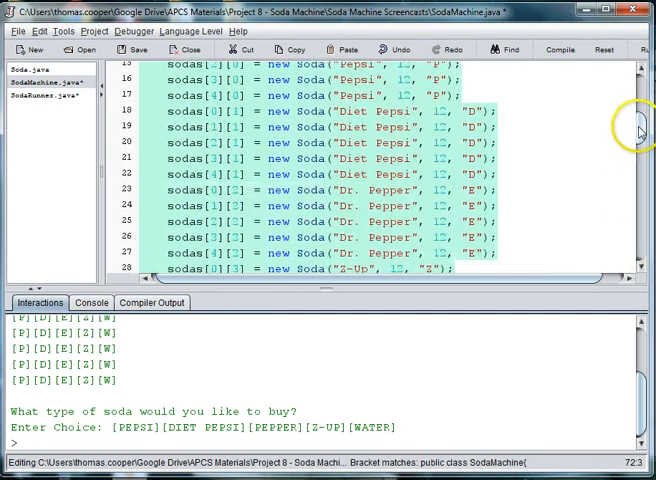
scroll(down, 3)
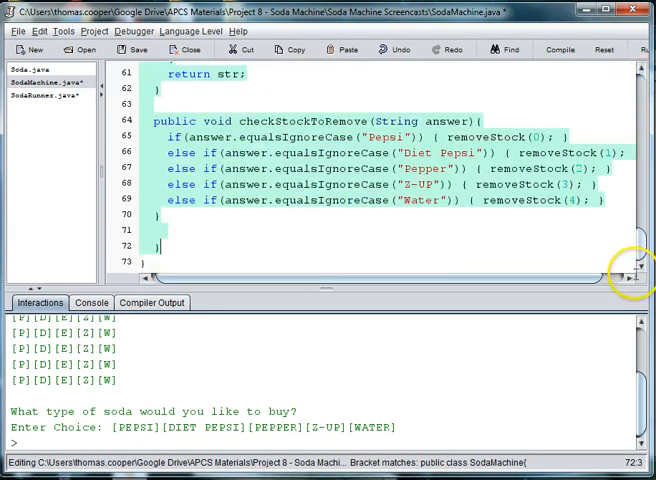
click(152, 244)
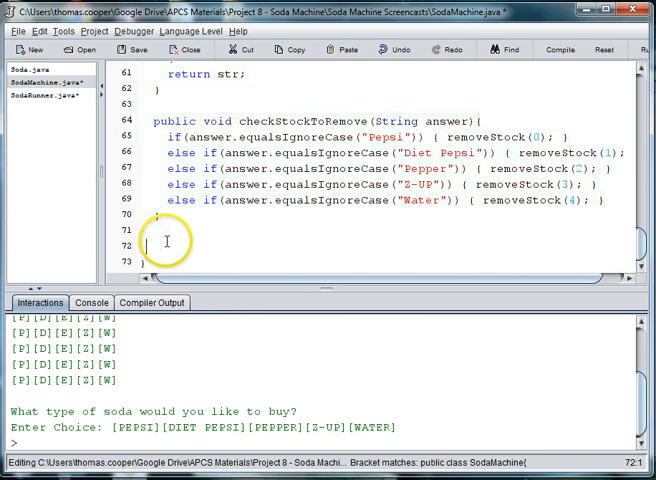
scroll(up, 3)
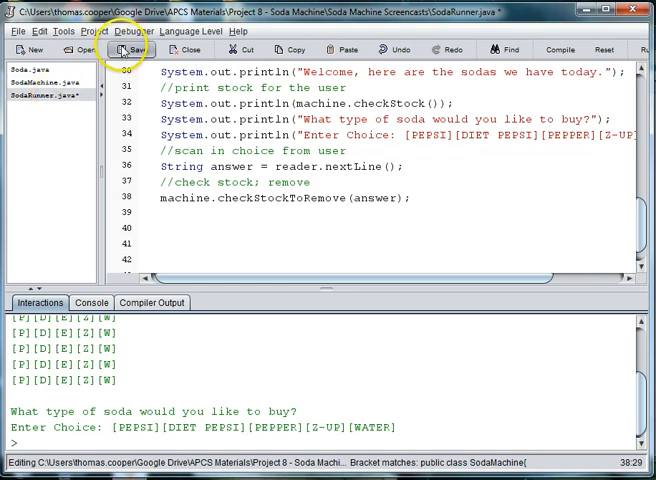
click(132, 48)
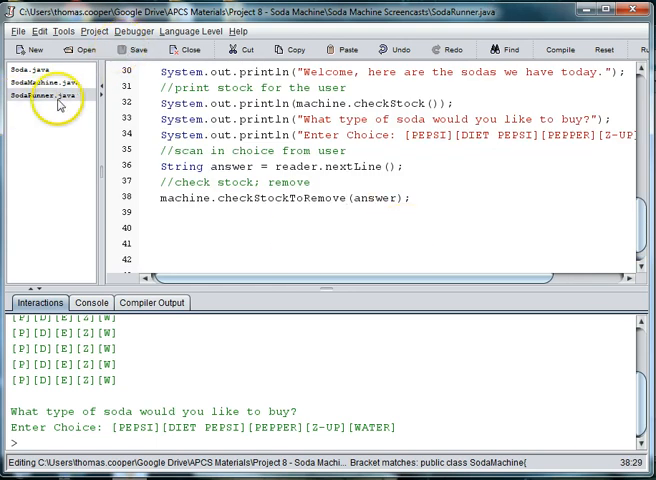
mouse_move(56, 94)
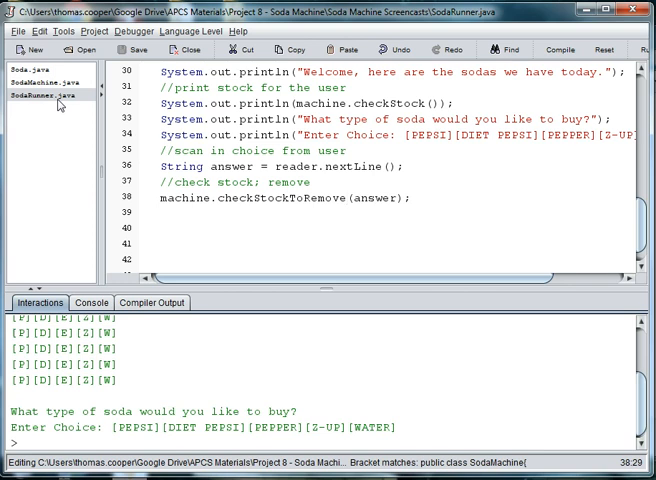